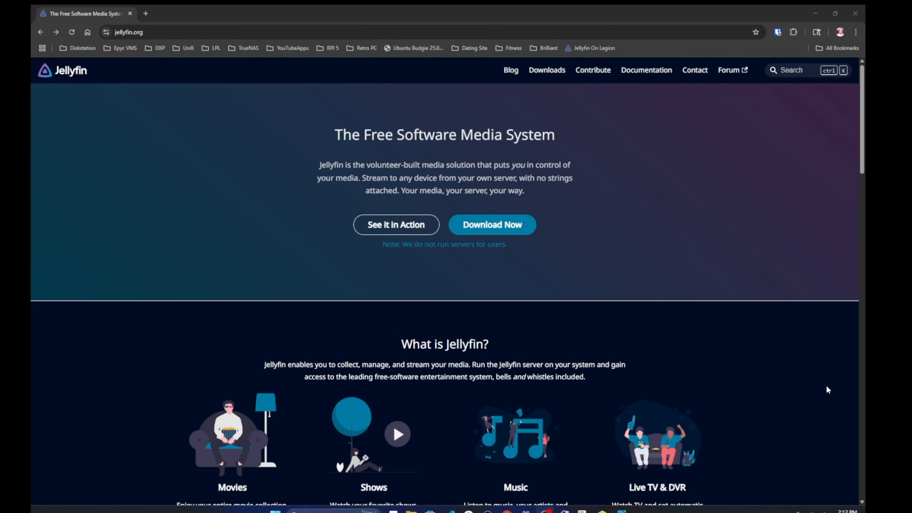
mouse_move(774, 399)
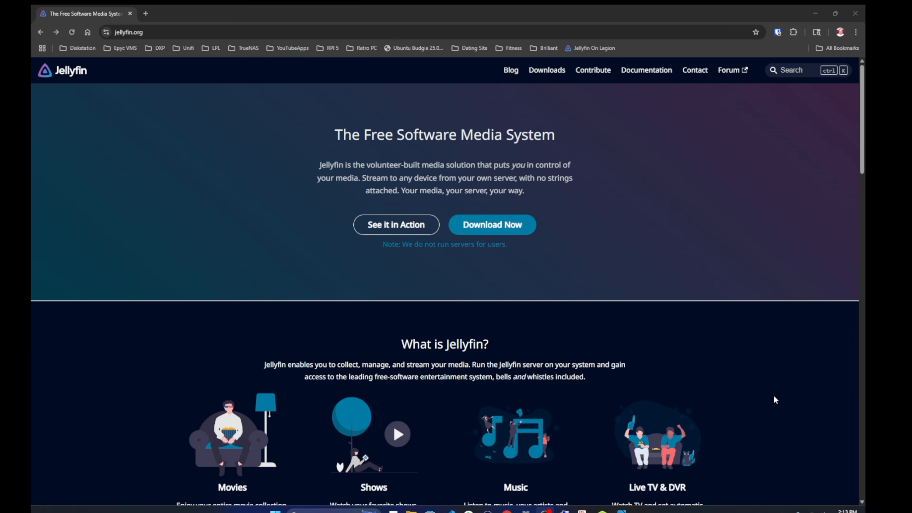
mouse_move(389, 352)
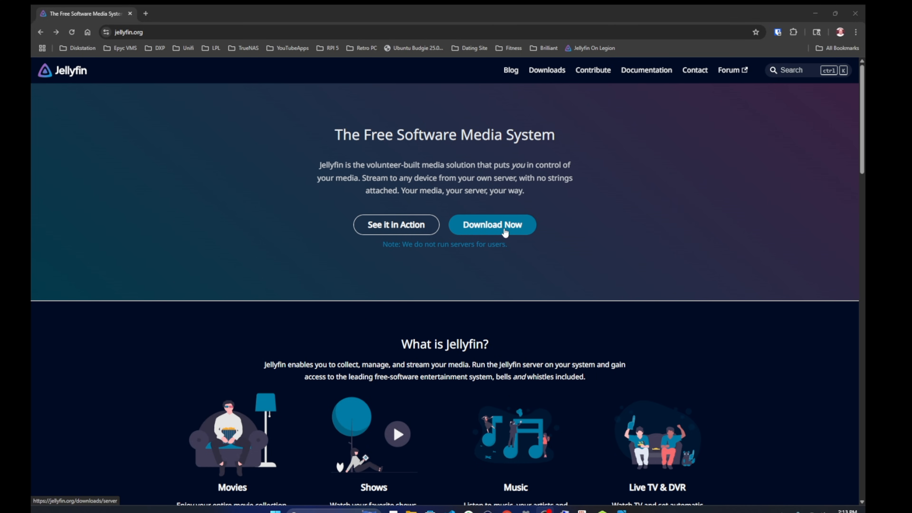
Reach the Jellyfin server downloads listing for Windows on the official site
click(491, 225)
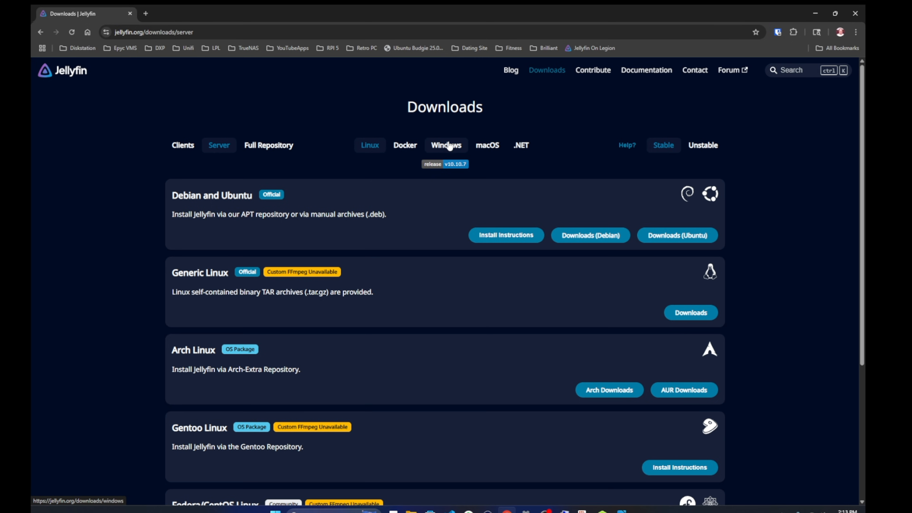
click(446, 145)
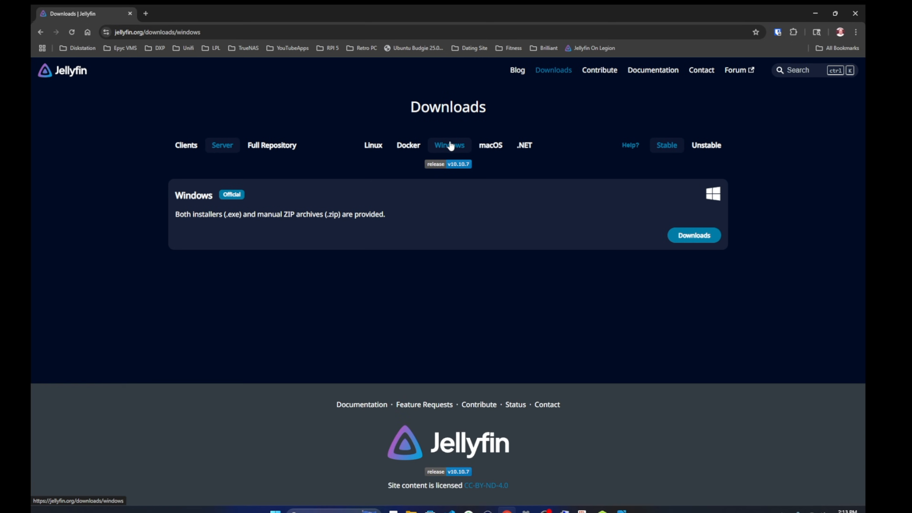
click(693, 235)
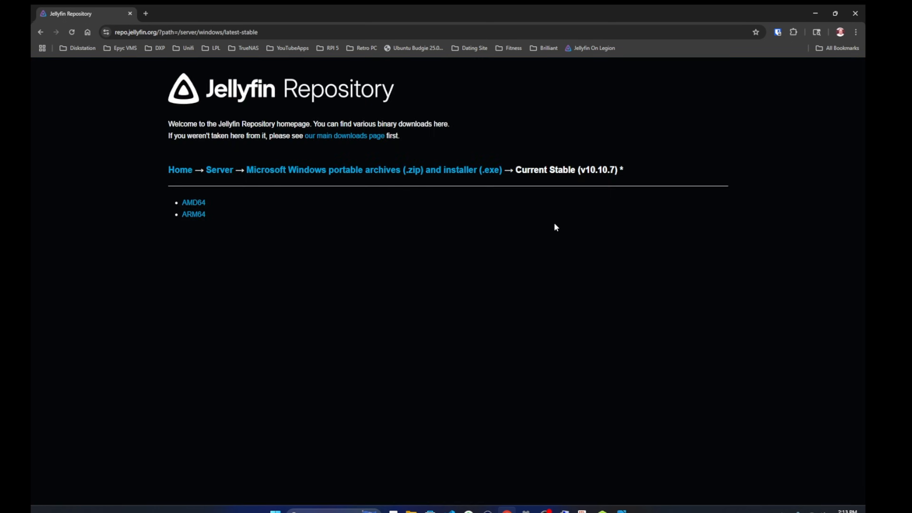
mouse_move(192, 203)
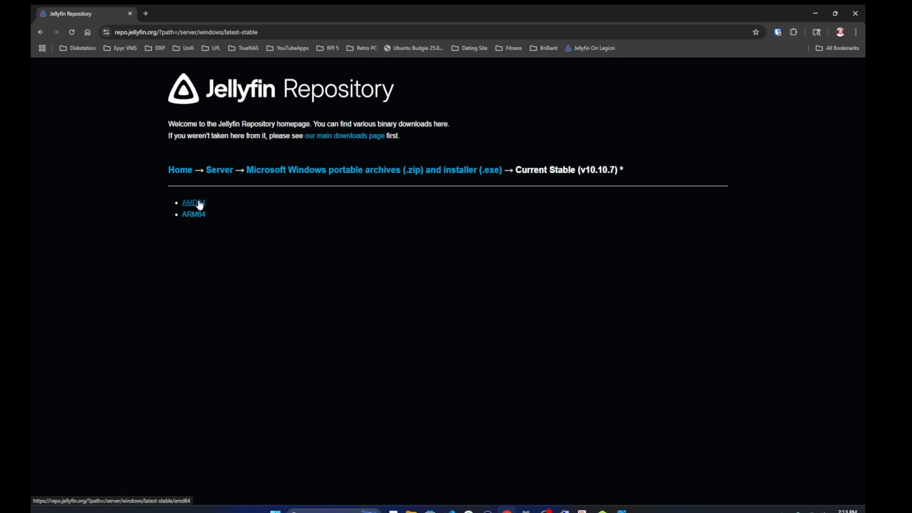
Download the AMD64 windows-x64 installer .exe and save it to the desktop
click(193, 203)
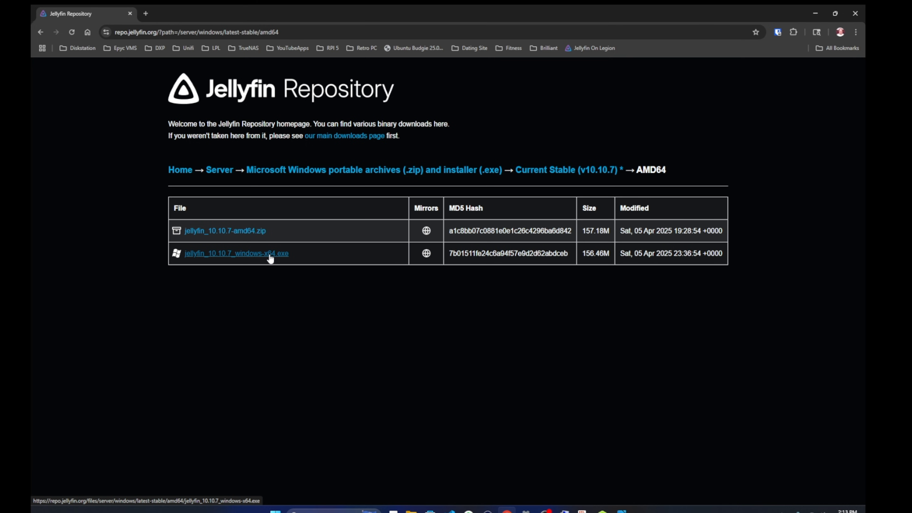
click(235, 253)
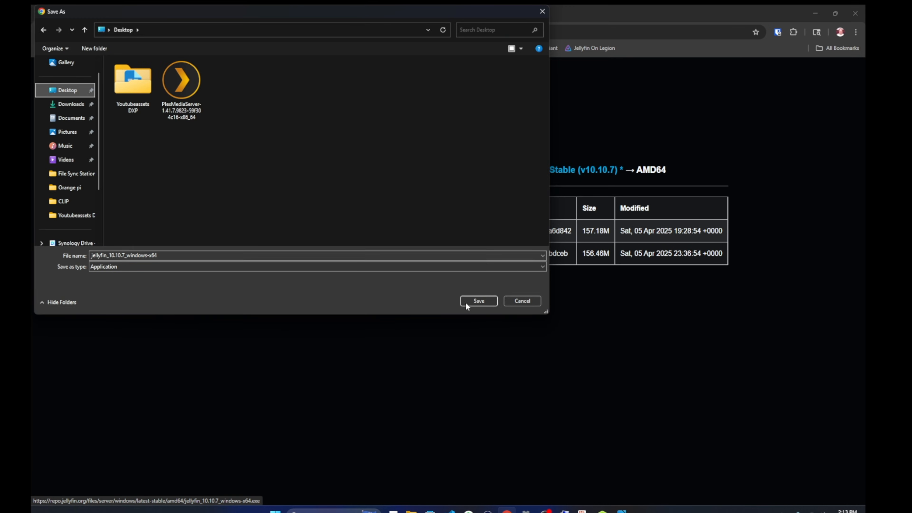
click(479, 301)
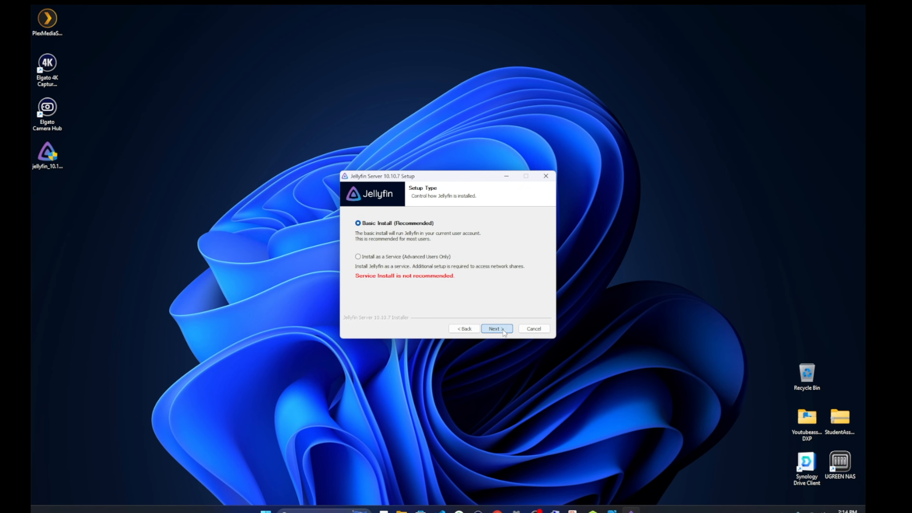
mouse_move(455, 222)
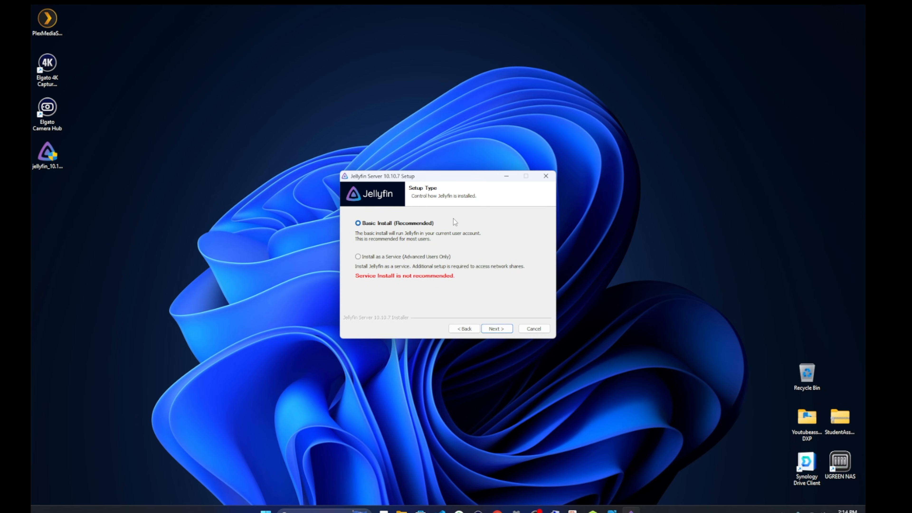
mouse_move(418, 231)
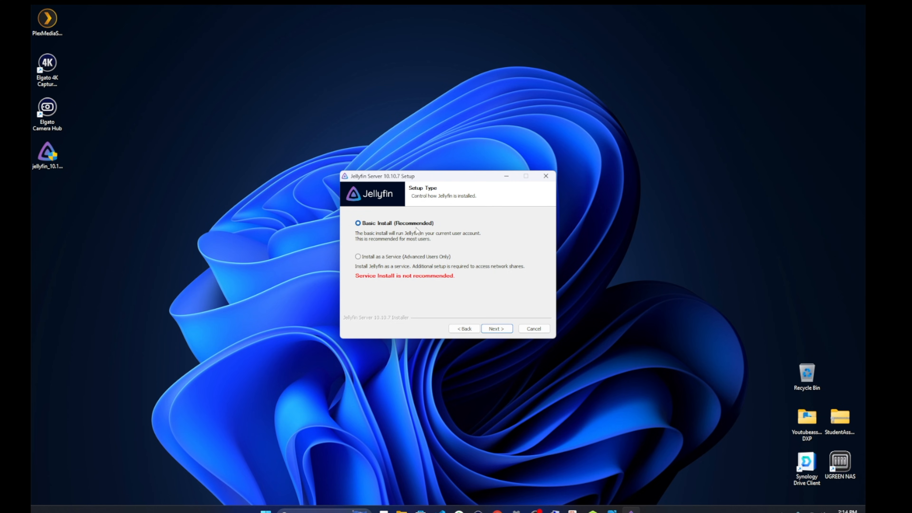
mouse_move(476, 262)
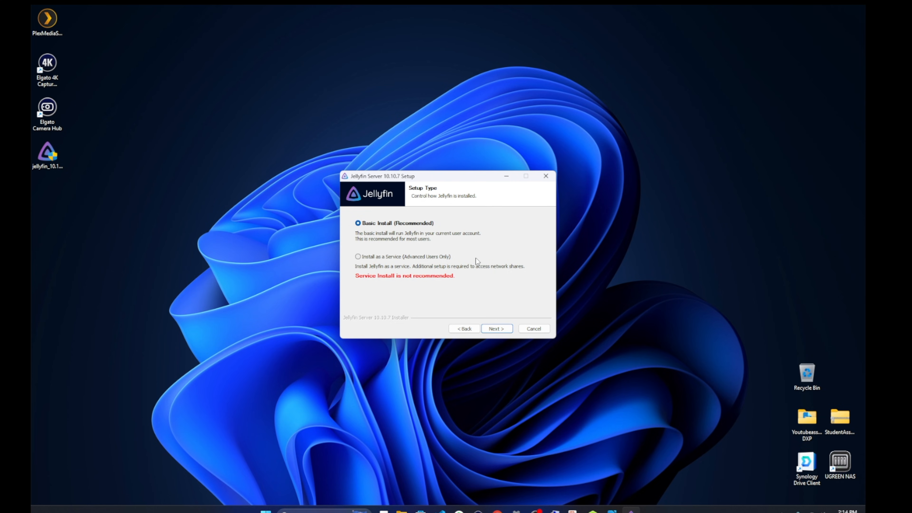
mouse_move(477, 263)
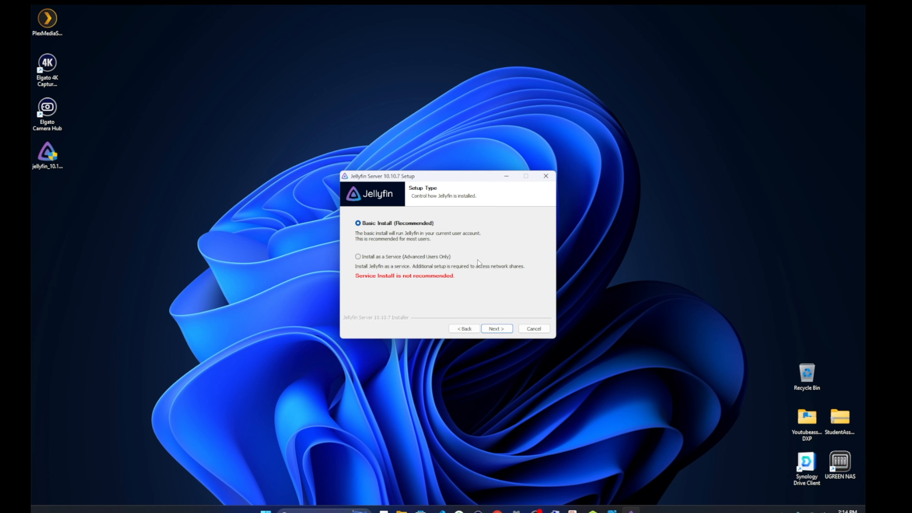
Run a Basic Install into the default folder and close the finished installer
click(496, 329)
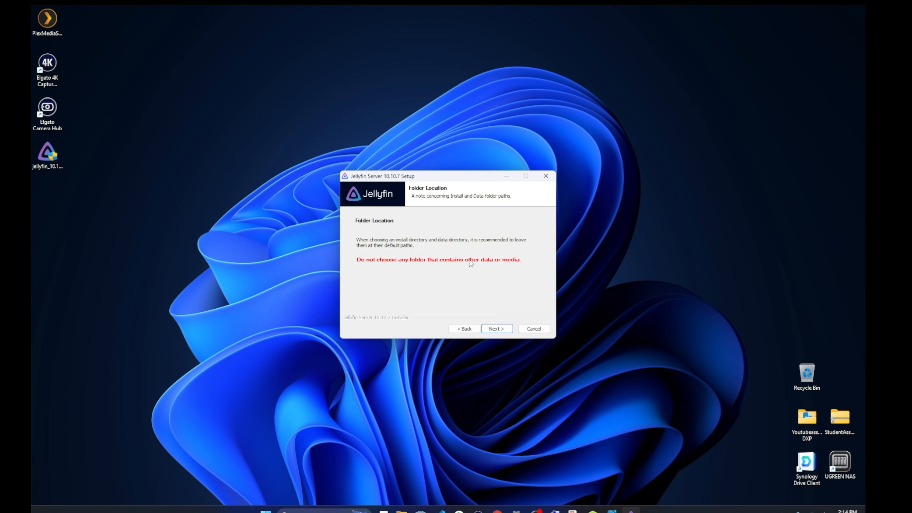
mouse_move(542, 267)
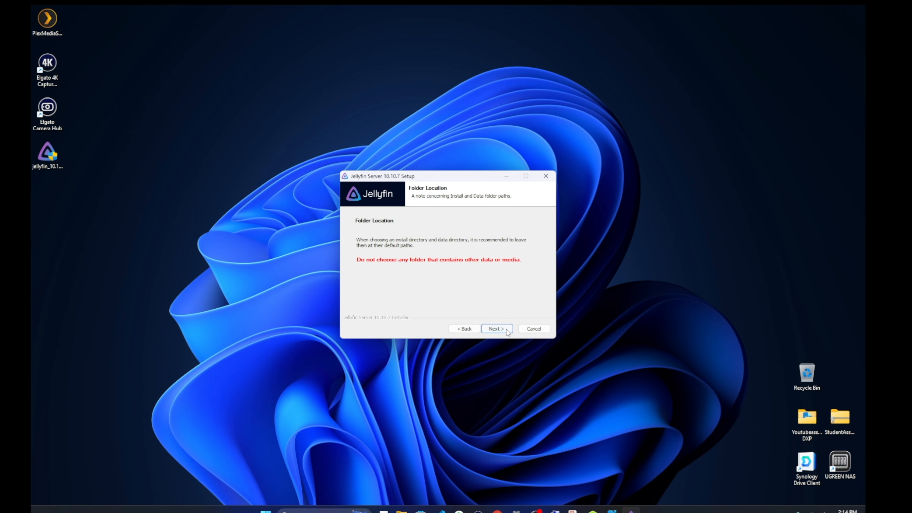
click(495, 329)
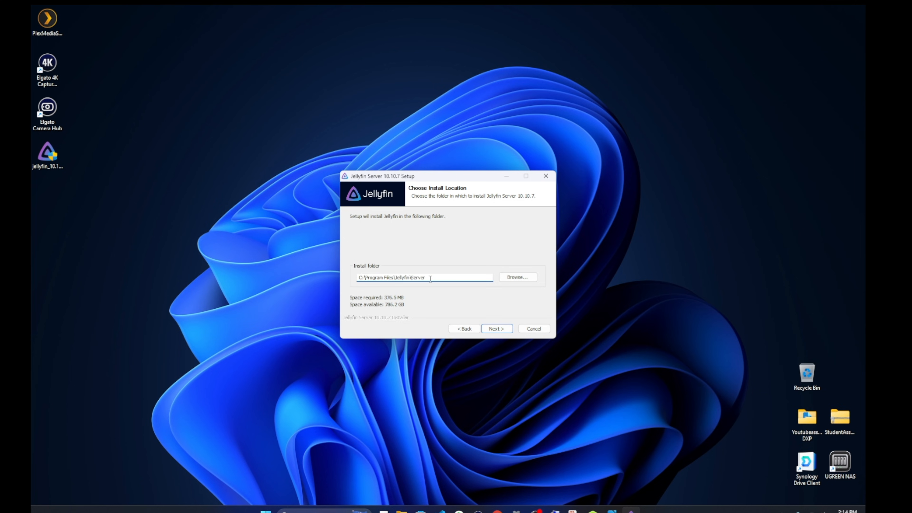
click(496, 329)
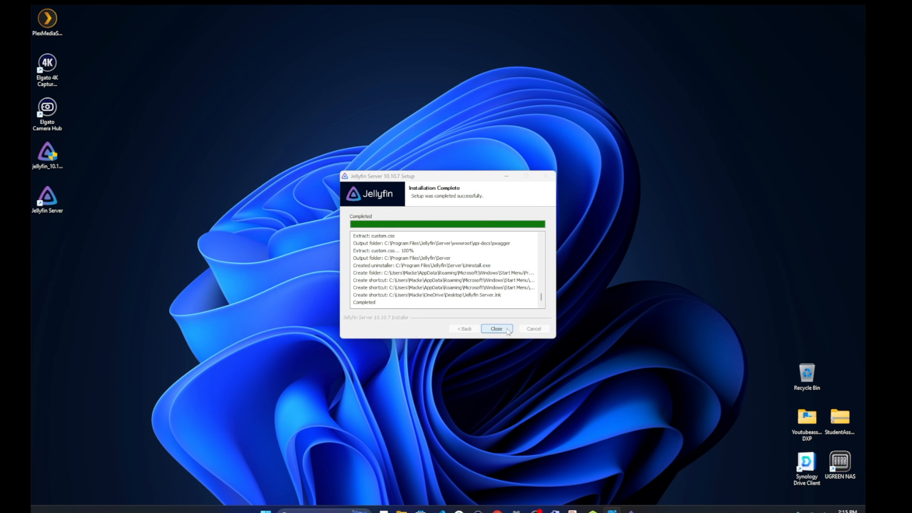
click(494, 328)
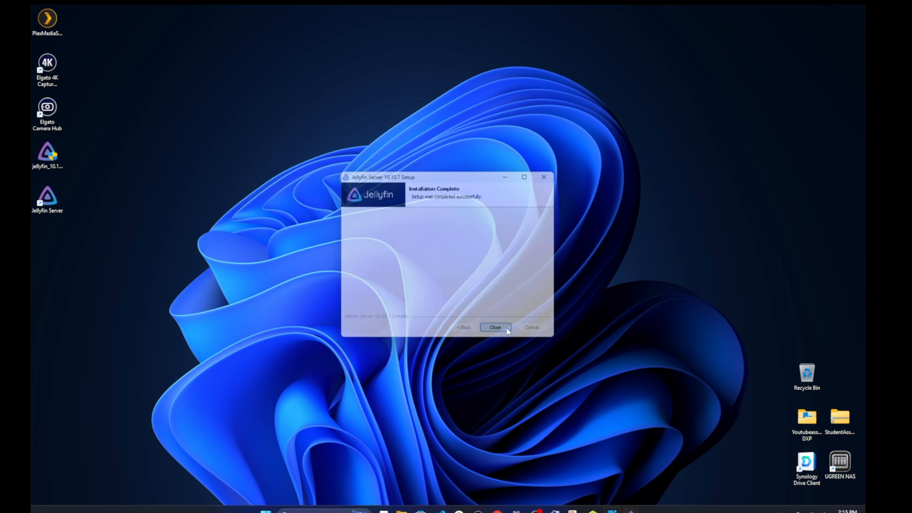
click(494, 326)
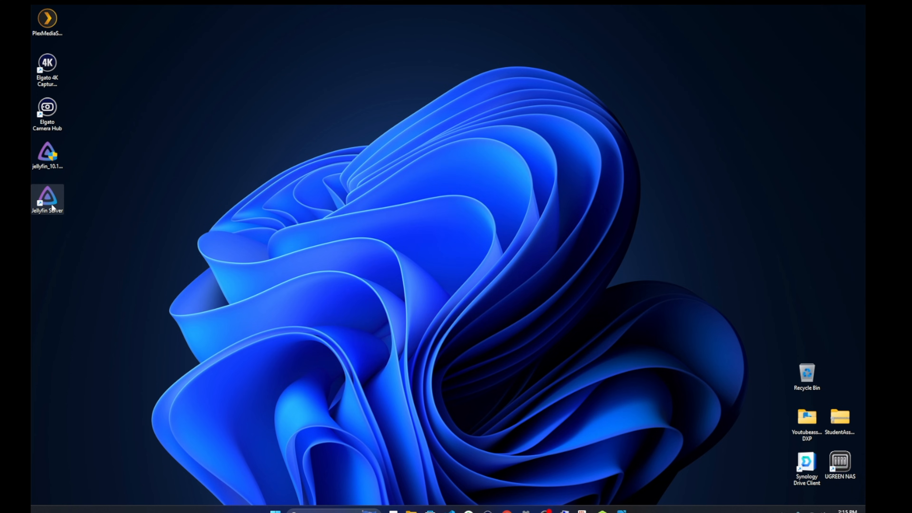
mouse_move(48, 197)
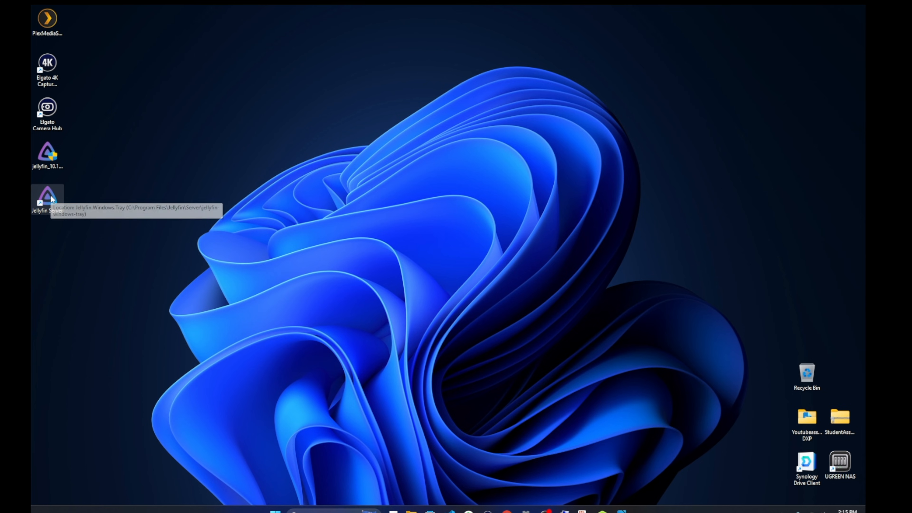
Launch Jellyfin Server from its shortcut, allow it through the firewall, and maximize the localhost:8096 page
double_click(47, 197)
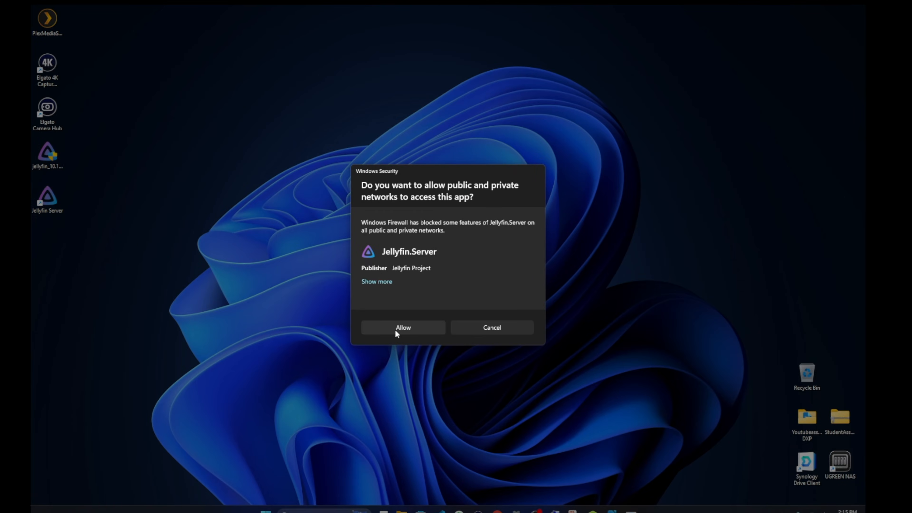
click(402, 327)
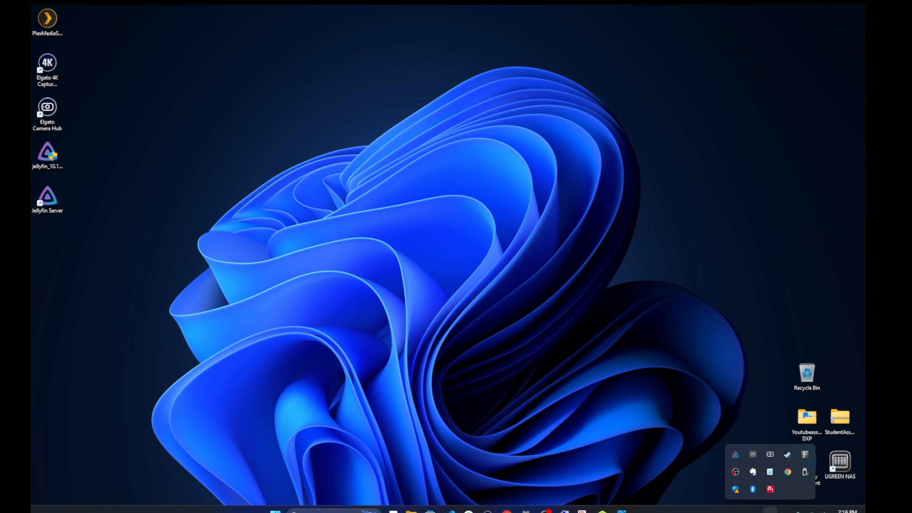
mouse_move(762, 501)
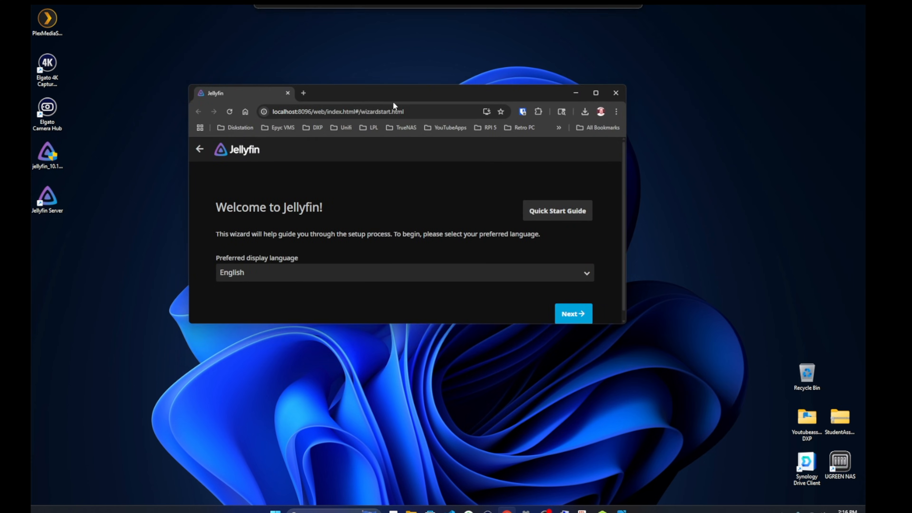
click(594, 92)
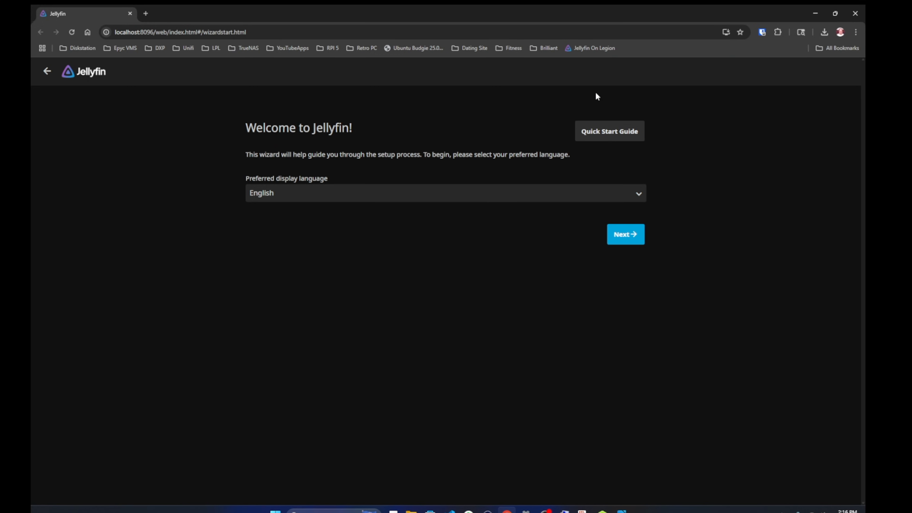
mouse_move(625, 145)
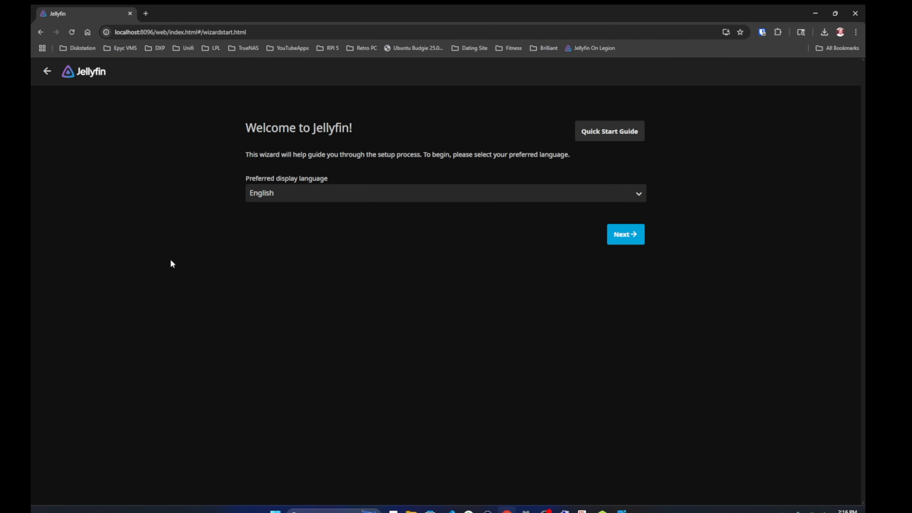
mouse_move(275, 201)
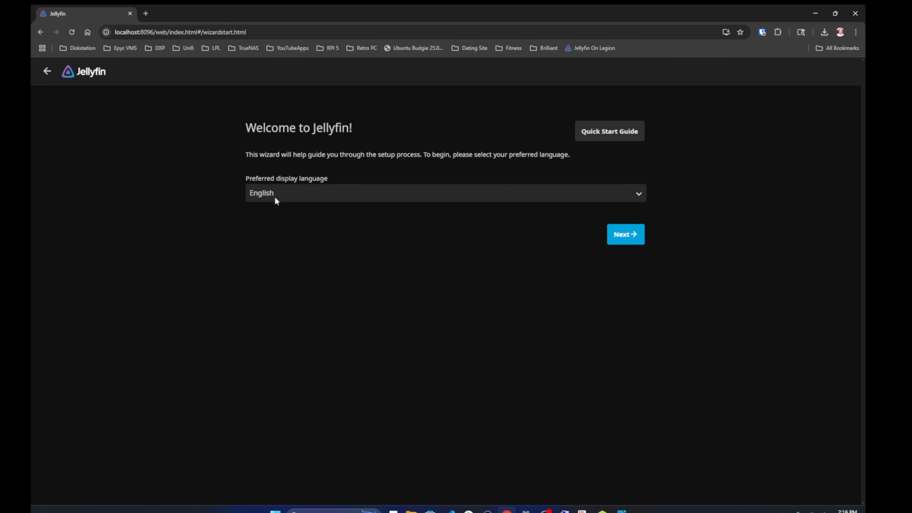
Keep English, continue past the welcome and admin-account steps to the media library setup
click(445, 193)
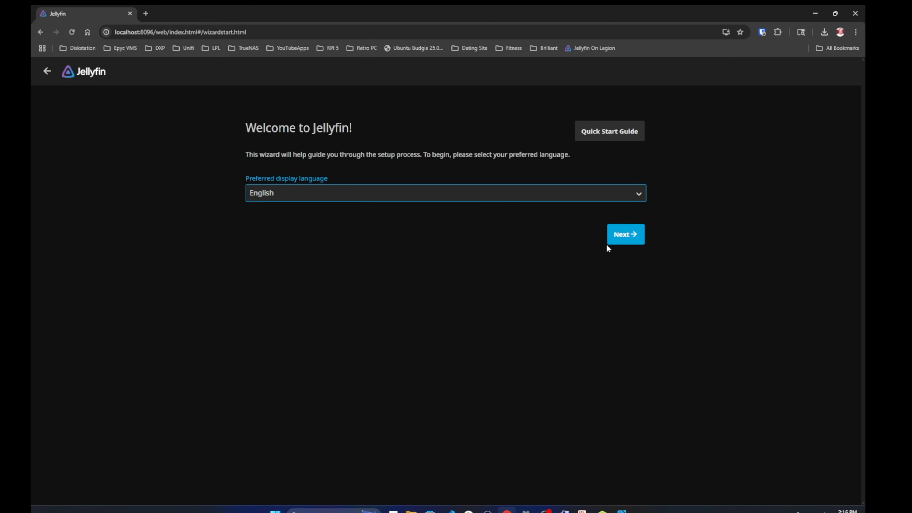
click(624, 233)
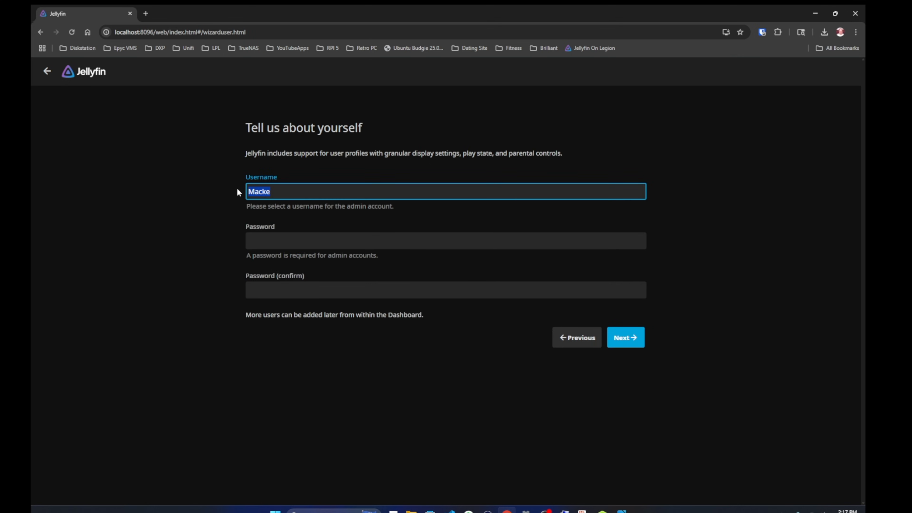
click(625, 337)
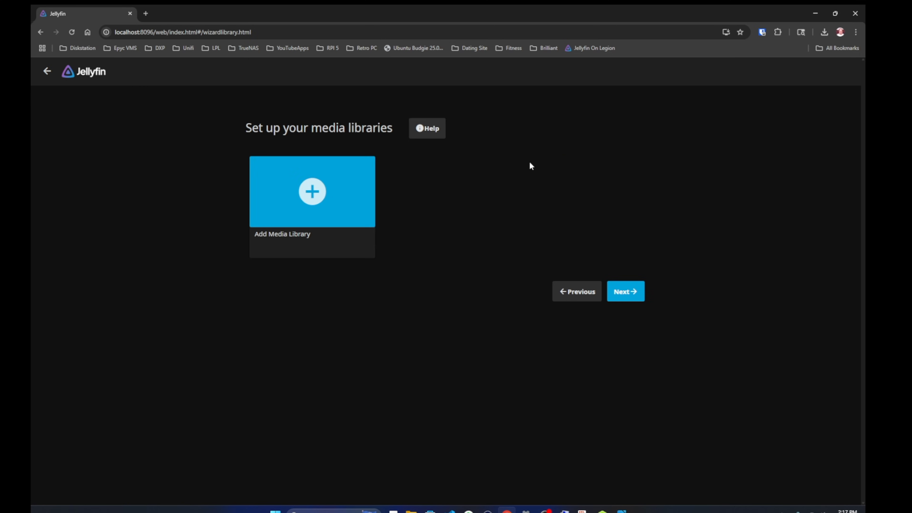
mouse_move(521, 169)
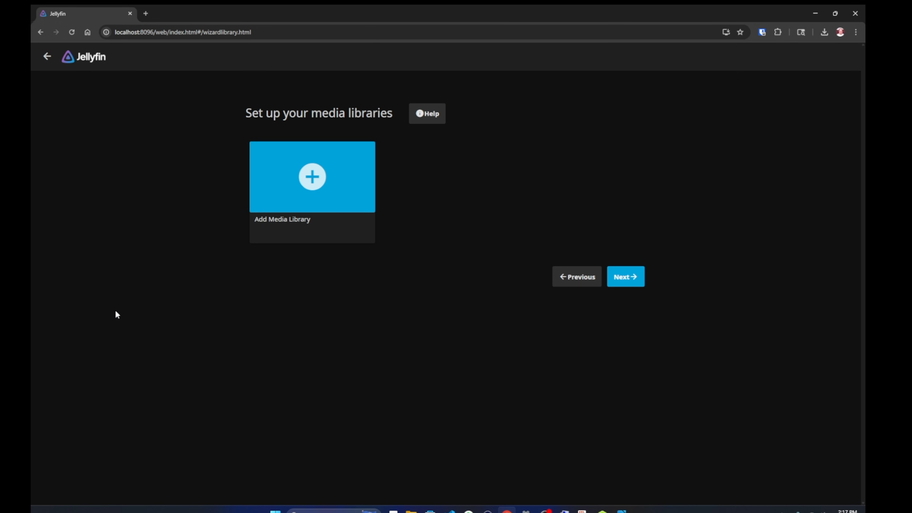
mouse_move(153, 54)
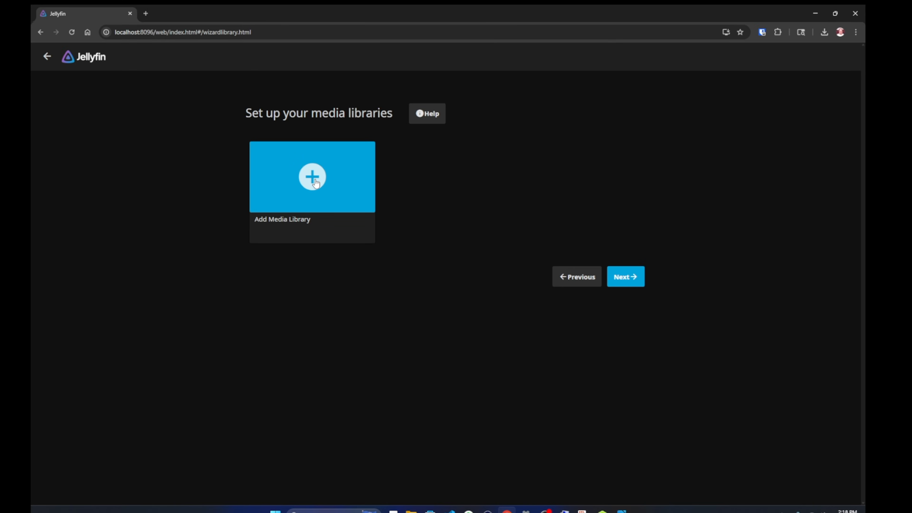
Add a new library with content type Movies, keep display name Movies, and review the download language
click(312, 176)
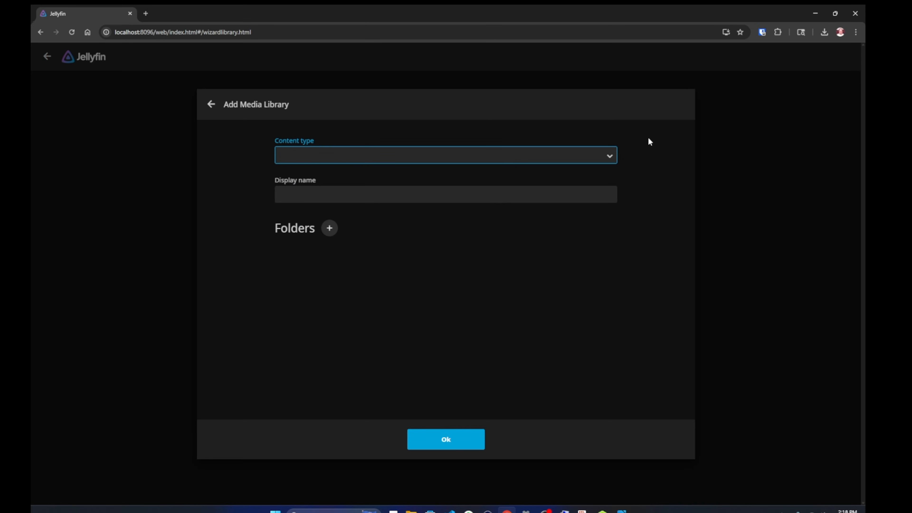
click(445, 155)
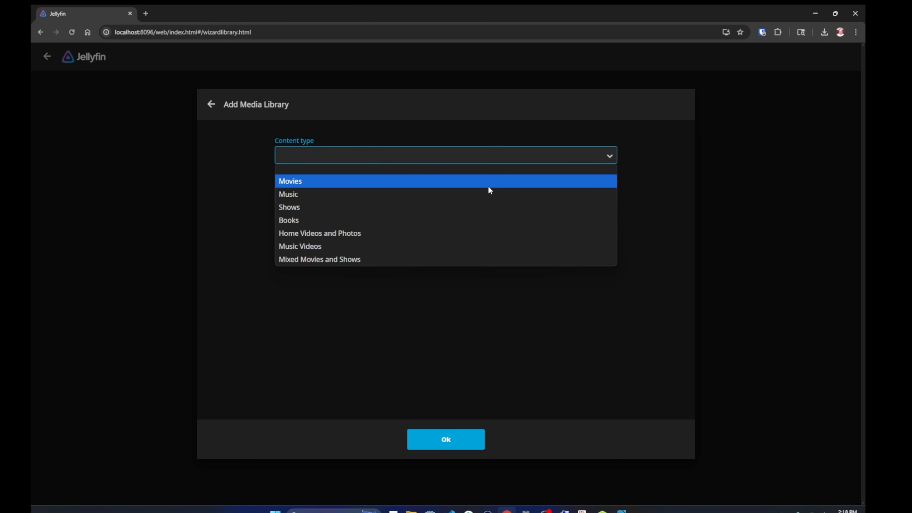
mouse_move(375, 208)
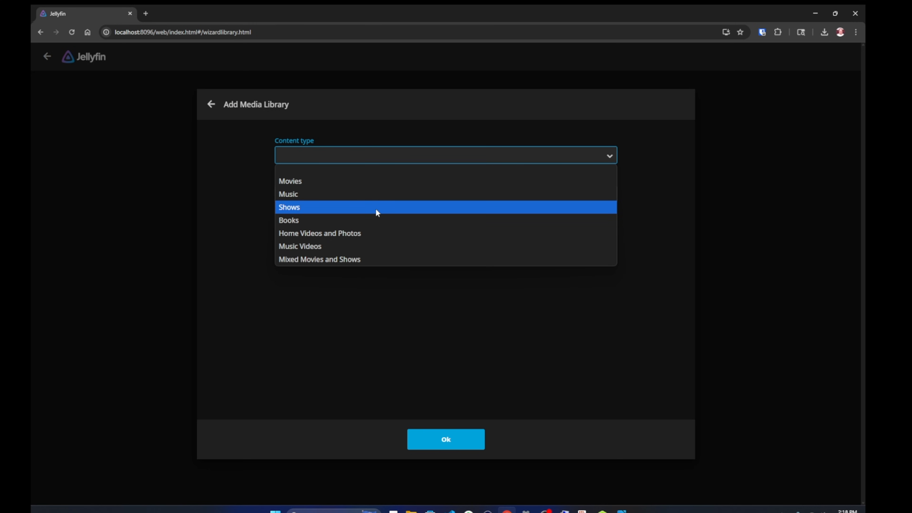
mouse_move(360, 249)
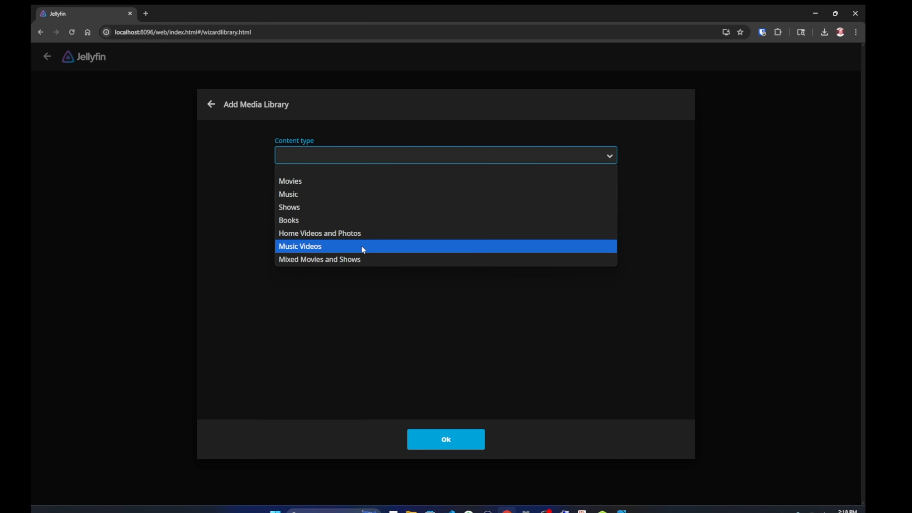
click(290, 181)
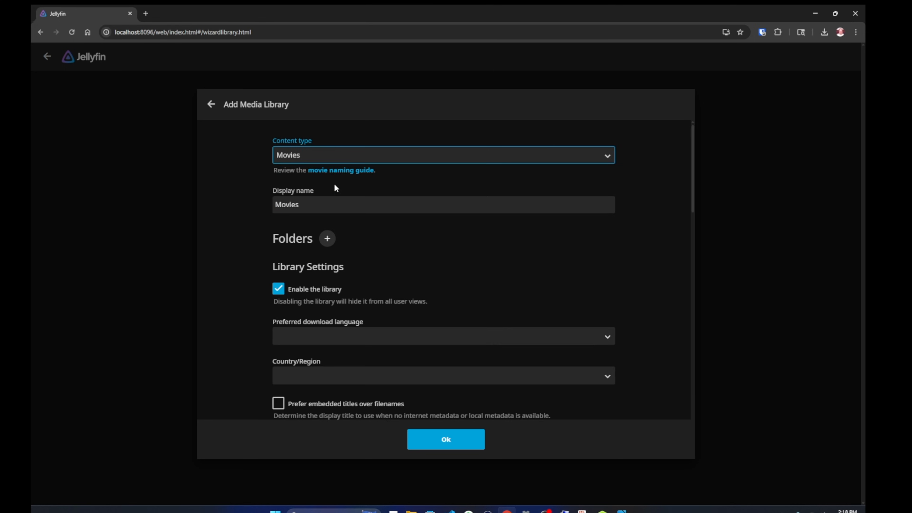
click(443, 204)
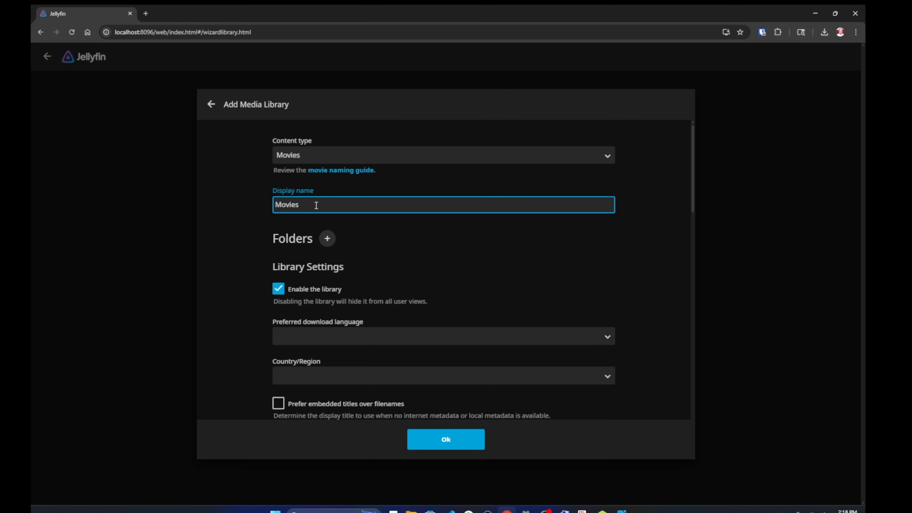
mouse_move(344, 219)
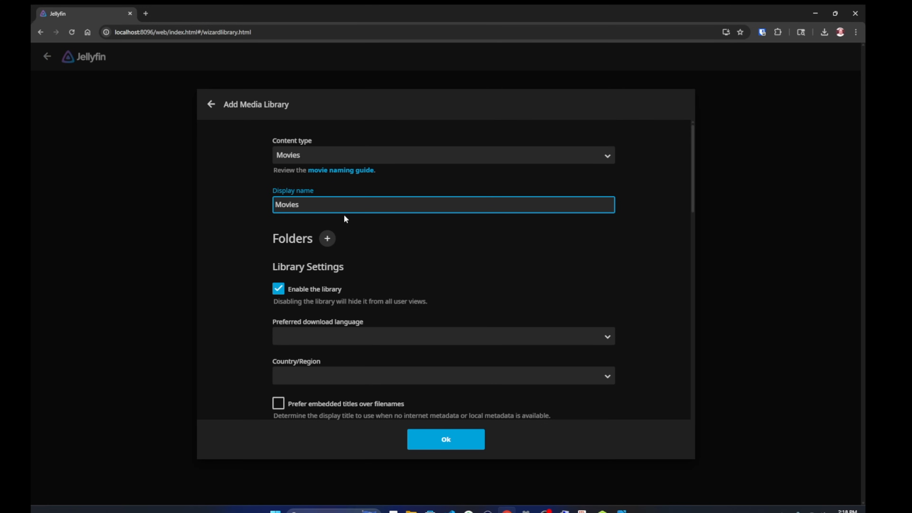
mouse_move(336, 236)
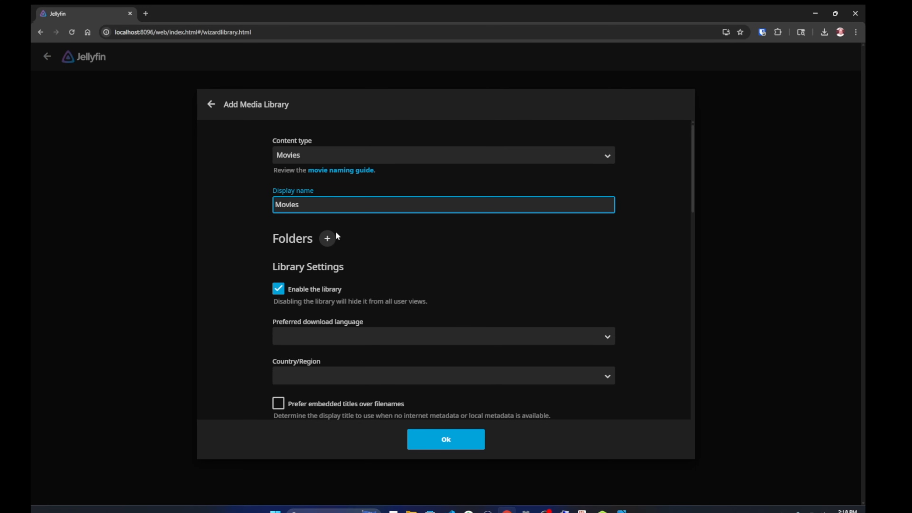
mouse_move(375, 236)
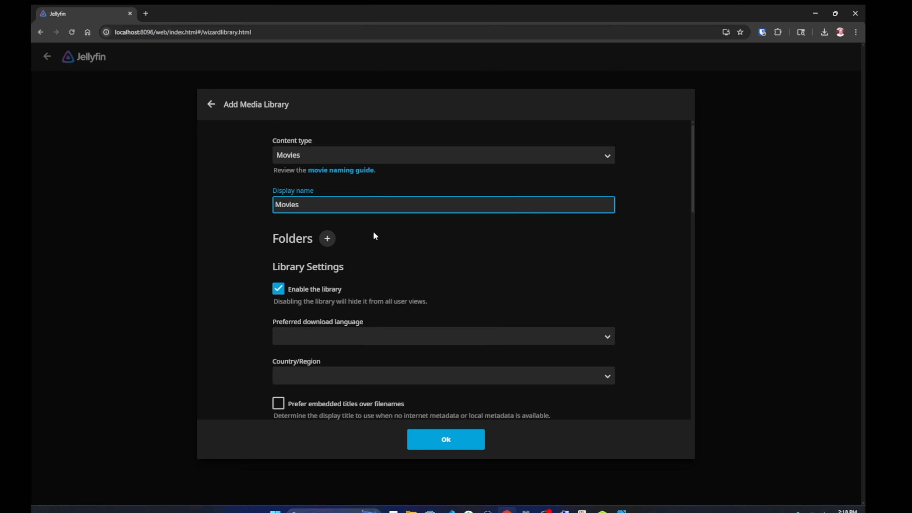
scroll(down, 3)
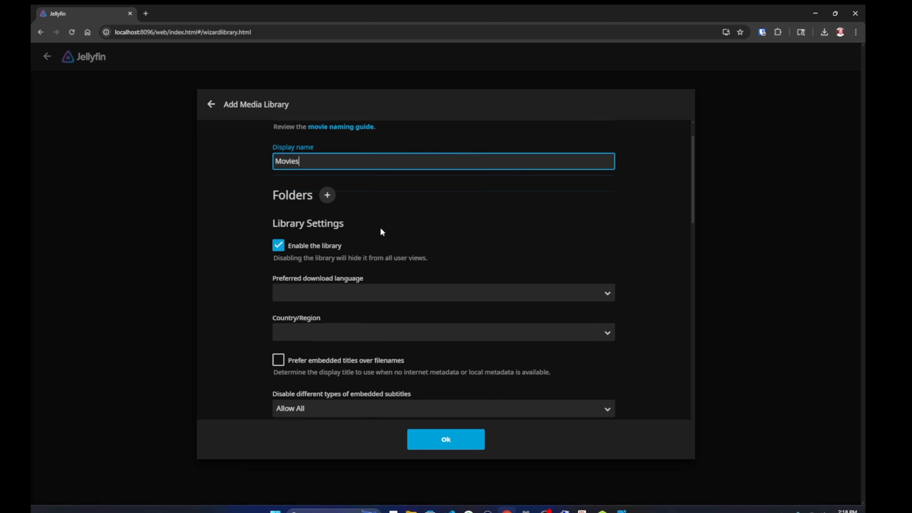
mouse_move(313, 290)
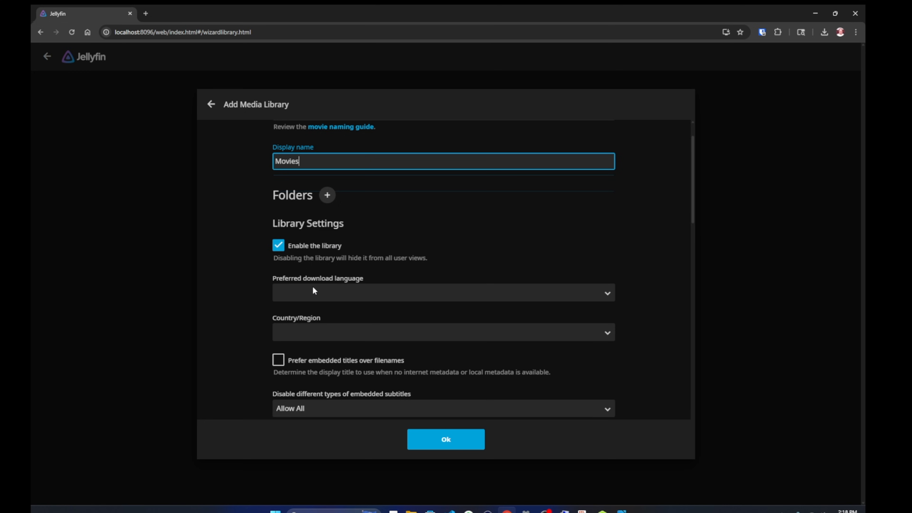
mouse_move(342, 295)
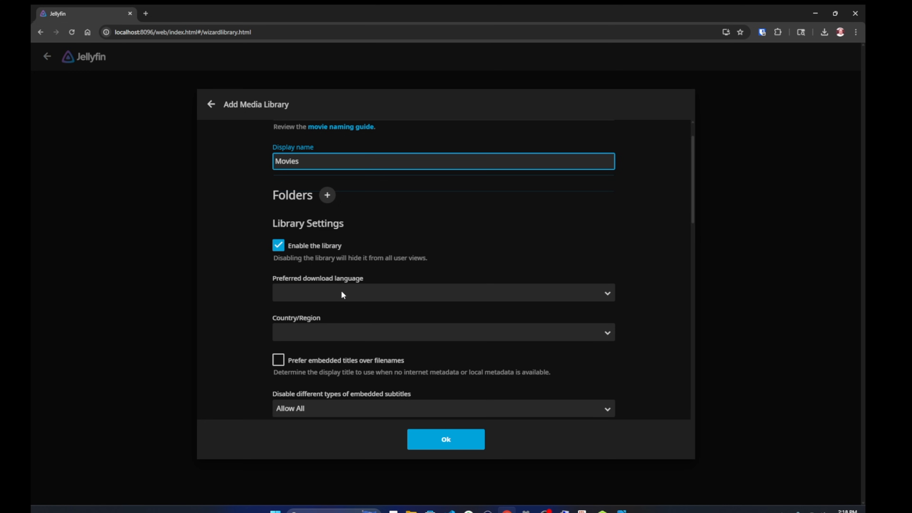
click(443, 292)
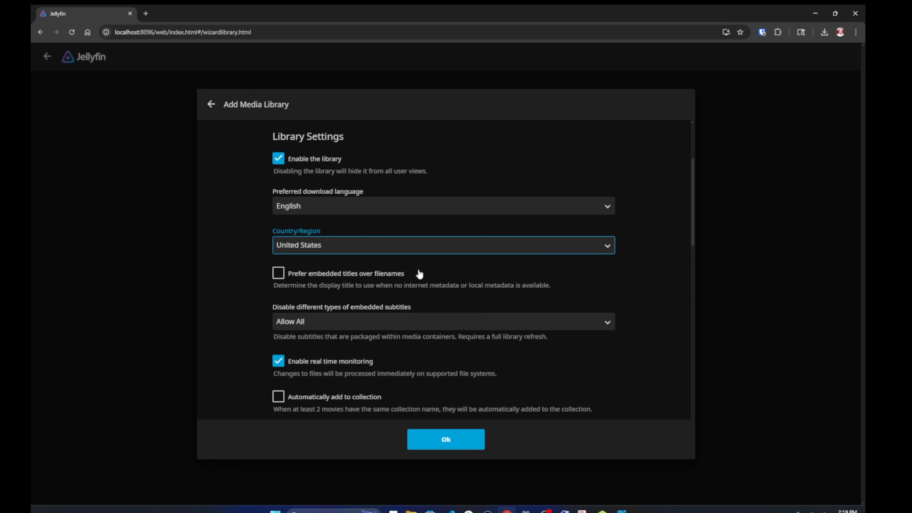
mouse_move(419, 279)
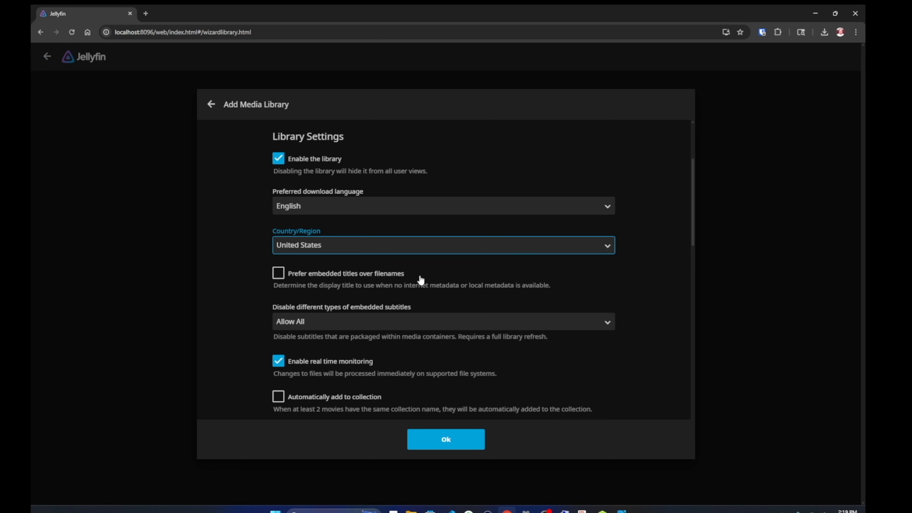
Enable automatic movie collections and set metadata to refresh every 30 days, reviewing the image fetcher options
scroll(down, 3)
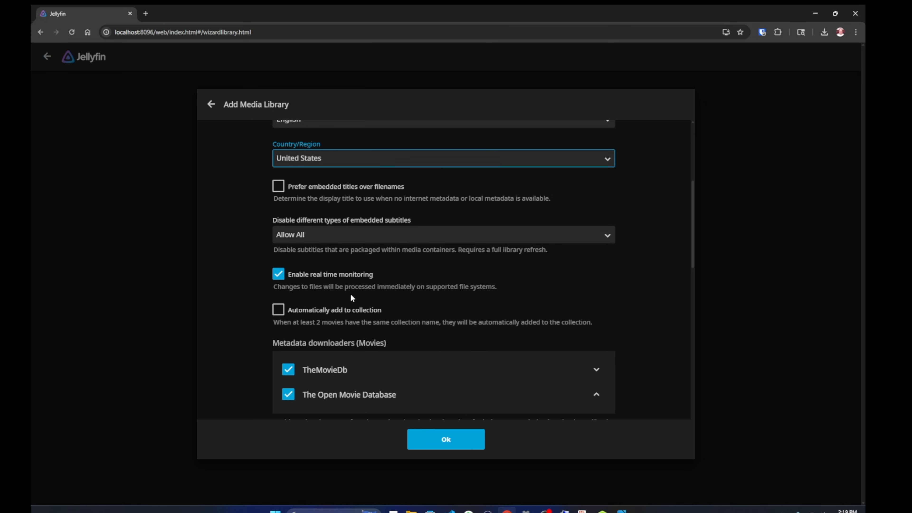
mouse_move(351, 298)
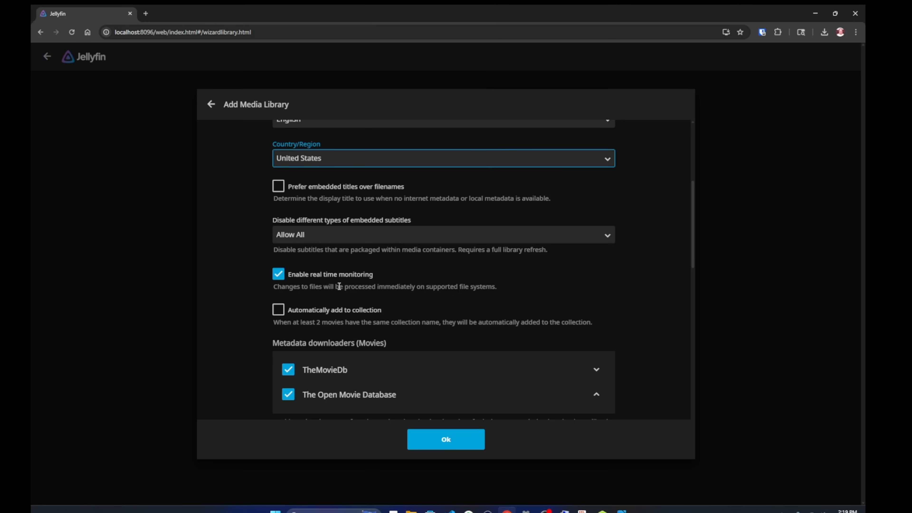
mouse_move(284, 336)
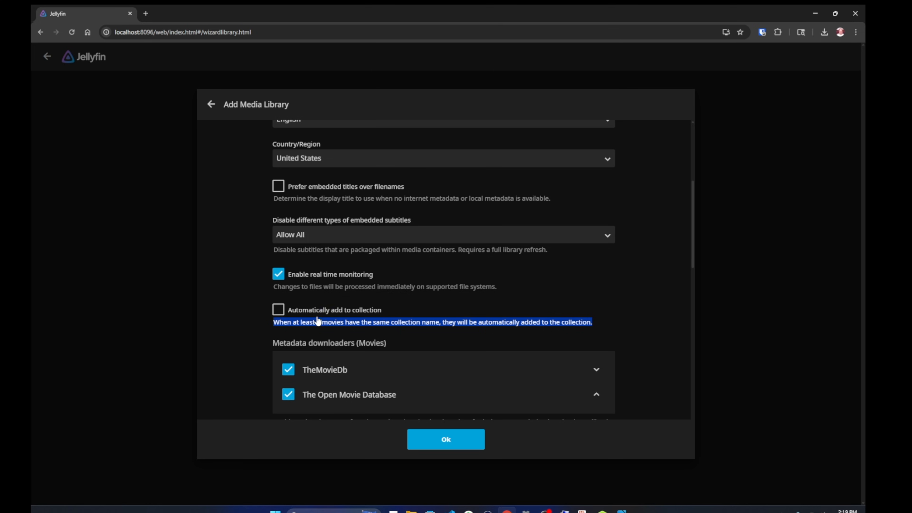
click(278, 310)
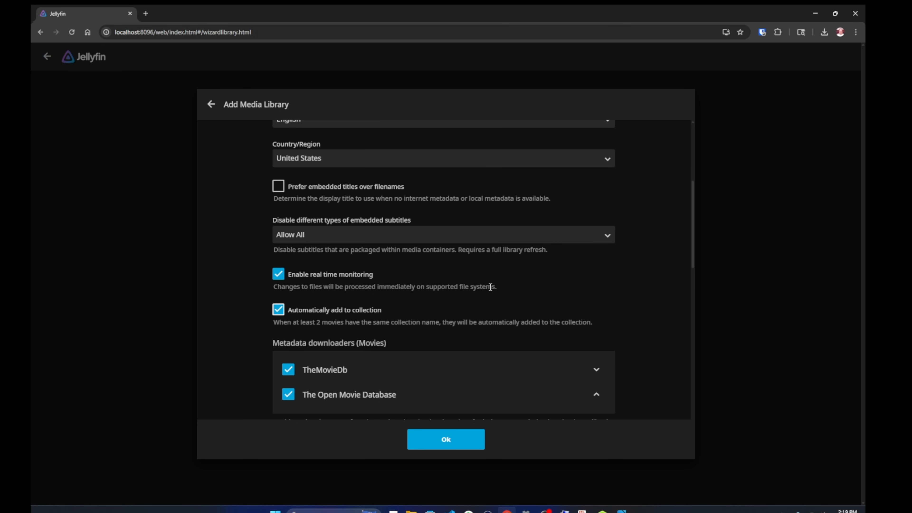
scroll(down, 3)
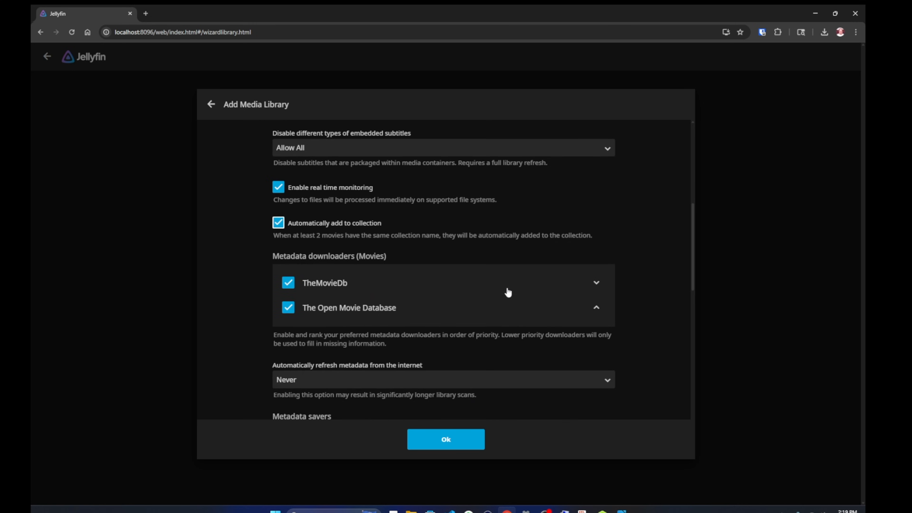
mouse_move(648, 244)
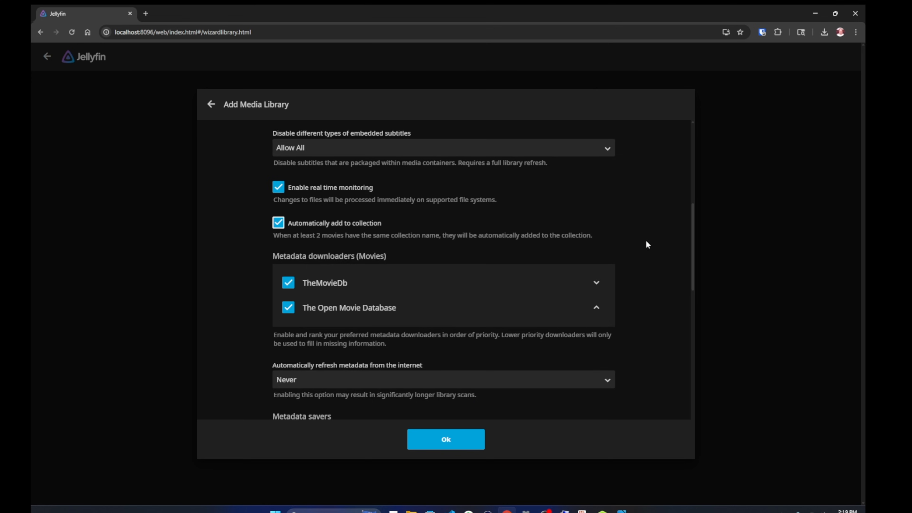
scroll(down, 3)
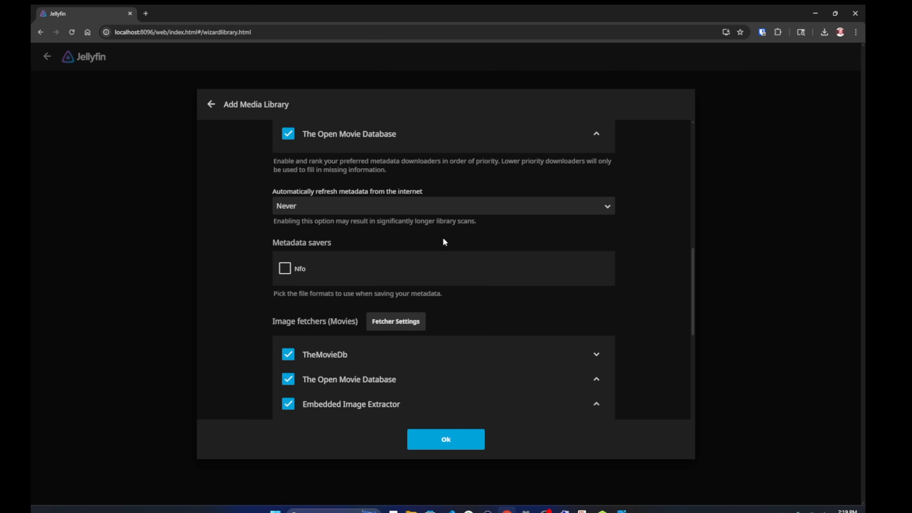
mouse_move(388, 212)
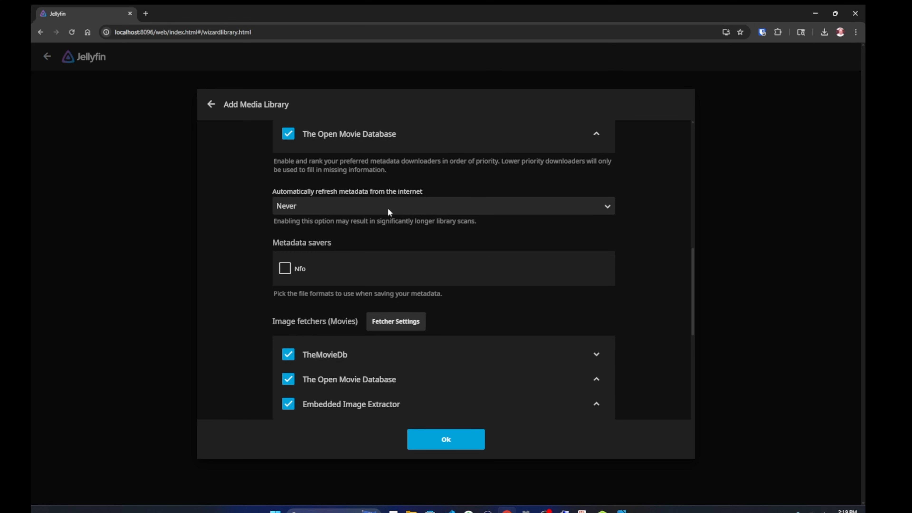
click(442, 205)
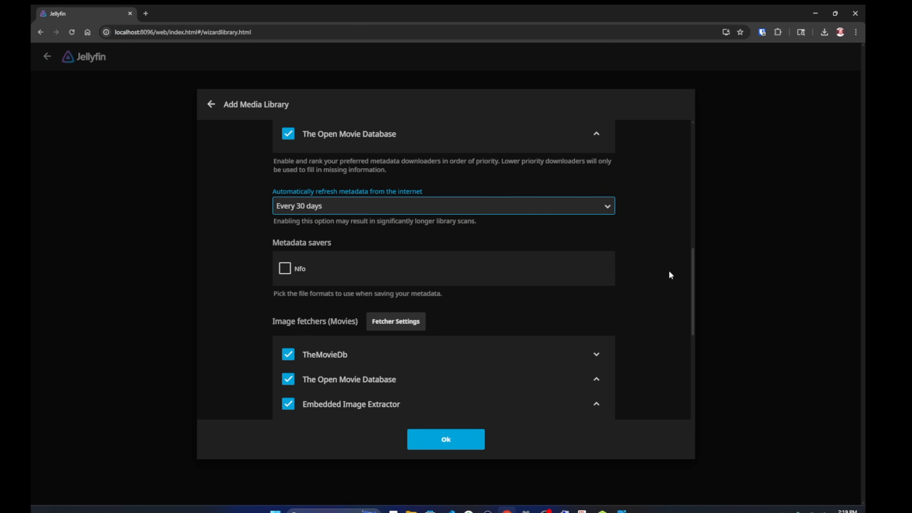
scroll(down, 3)
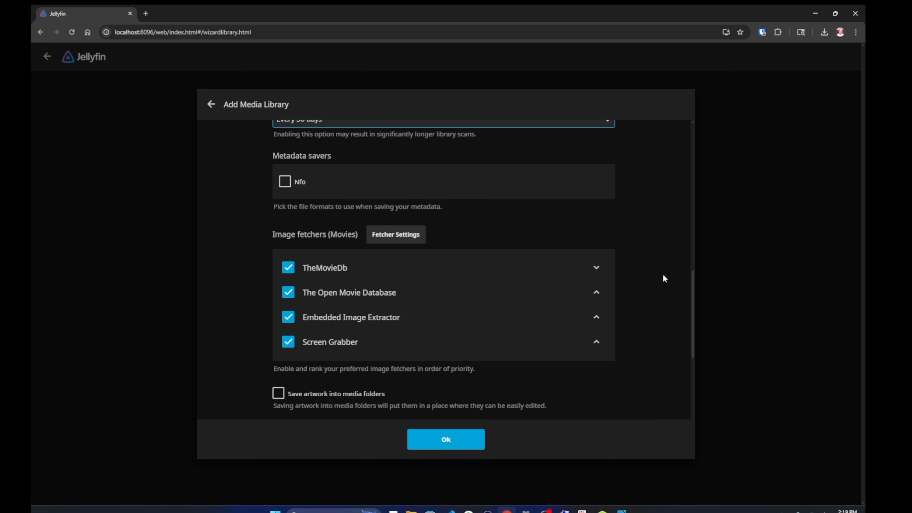
scroll(down, 3)
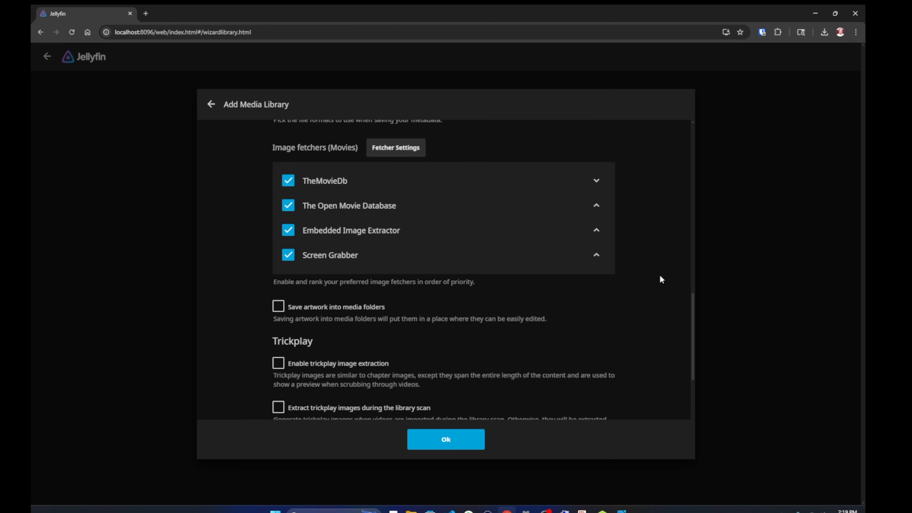
scroll(down, 3)
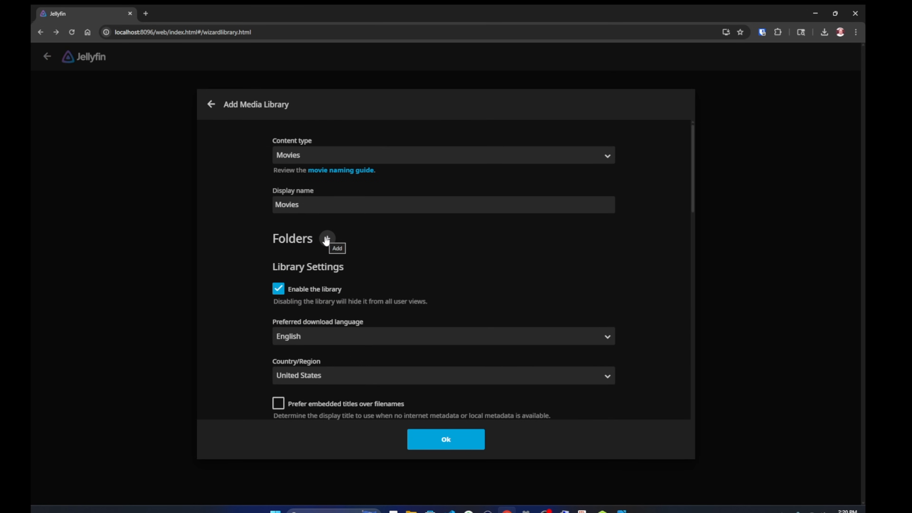
Create a Movies folder inside C:\Program Files\Jellyfin with admin rights
click(327, 238)
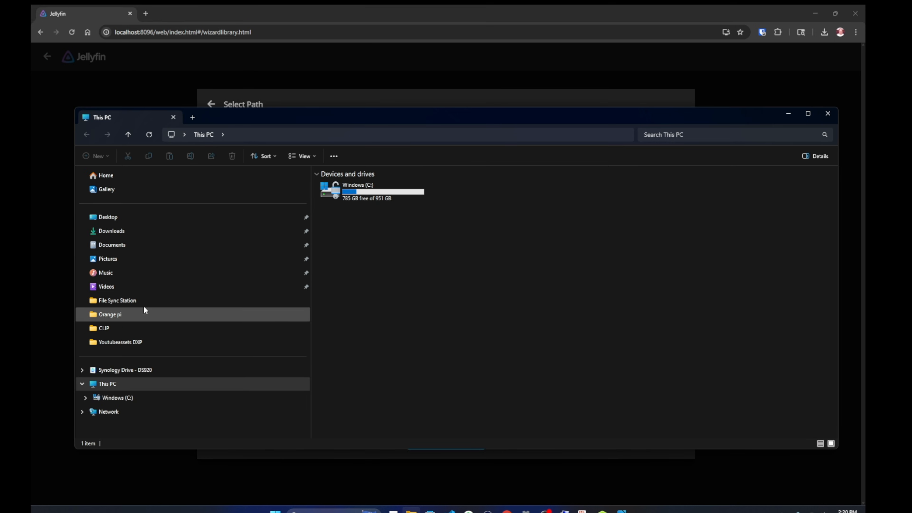
double_click(358, 184)
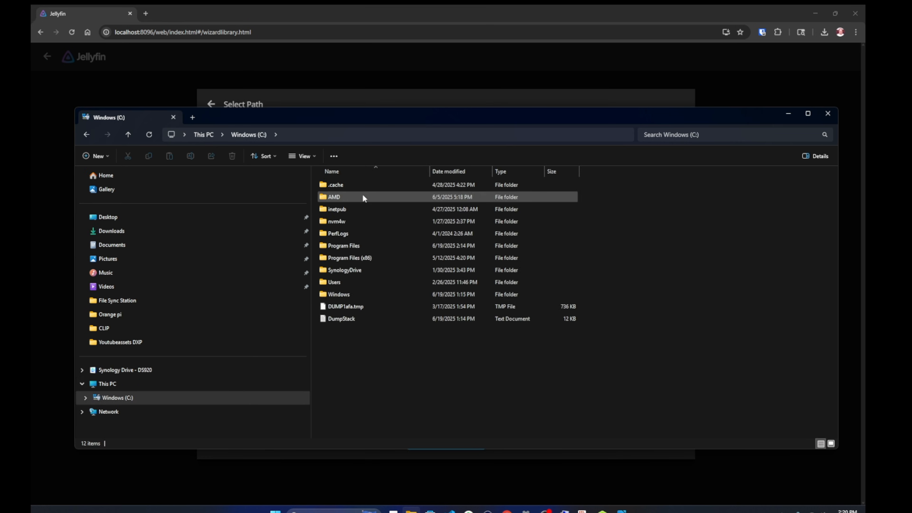
double_click(343, 245)
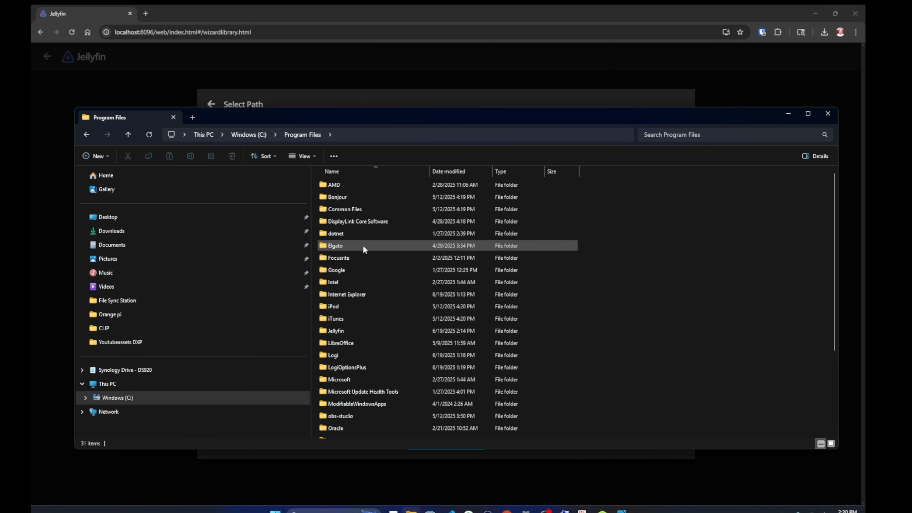
double_click(335, 331)
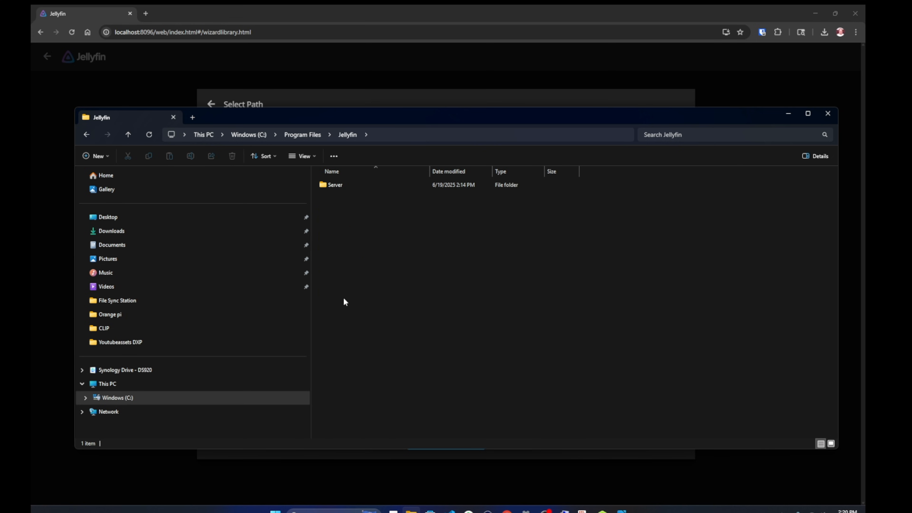
mouse_move(342, 302)
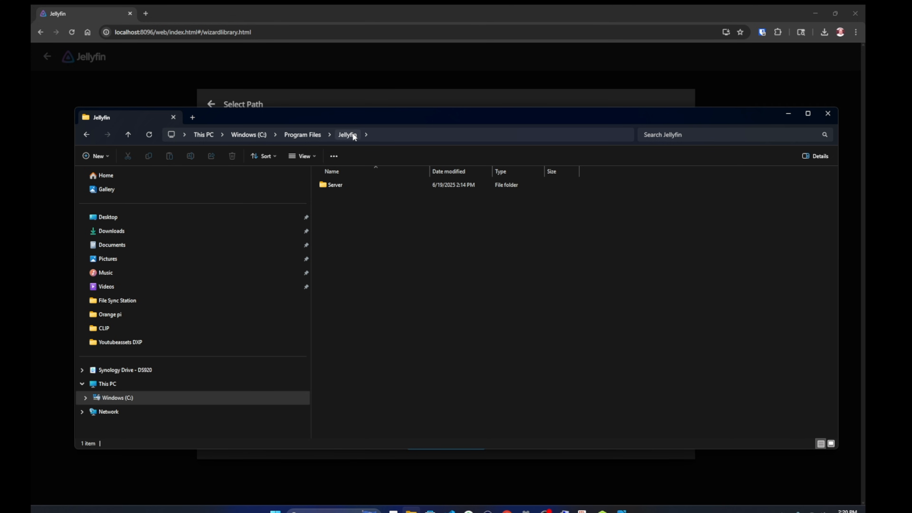
right_click(381, 249)
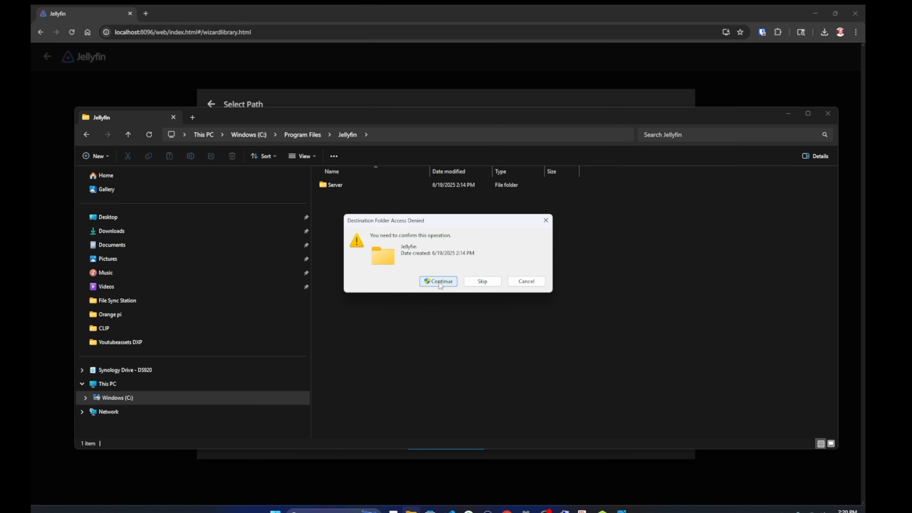
click(437, 281)
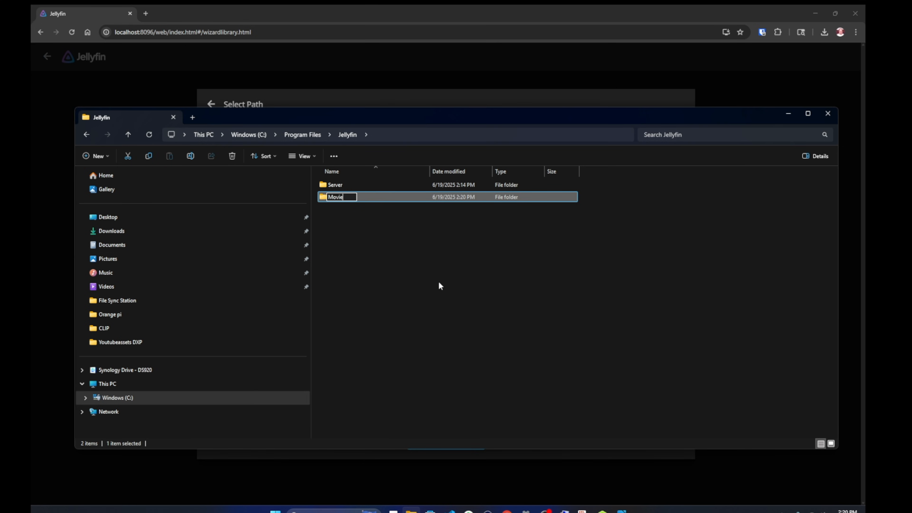
text(s)
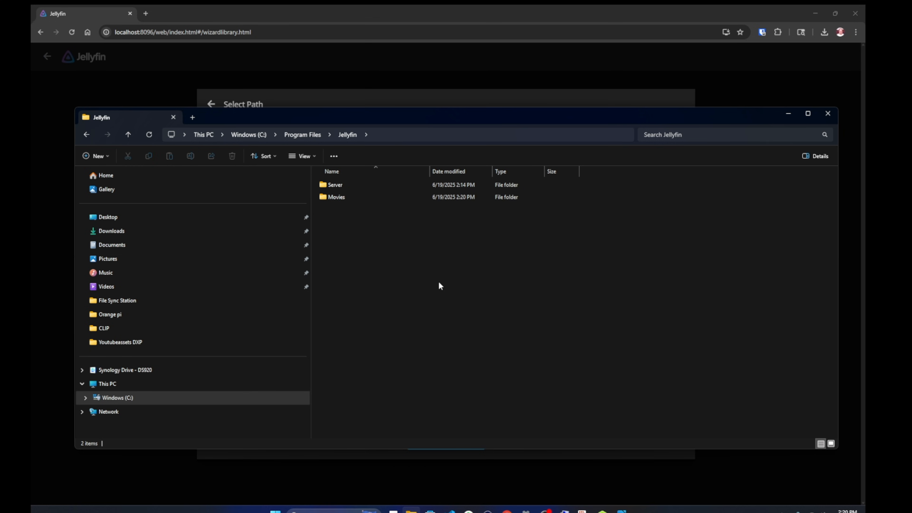
mouse_move(341, 233)
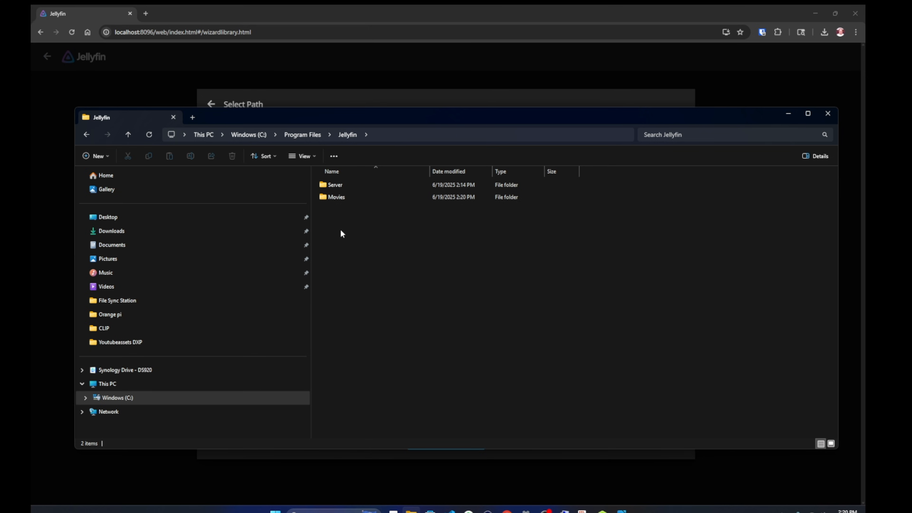
Choose C:\Program Files\Jellyfin\Movies as the library folder and confirm it
click(335, 185)
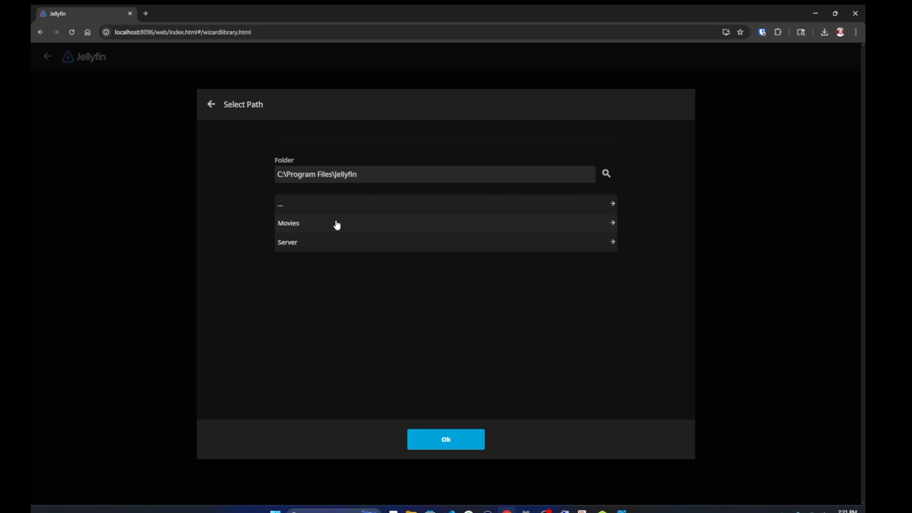
click(445, 439)
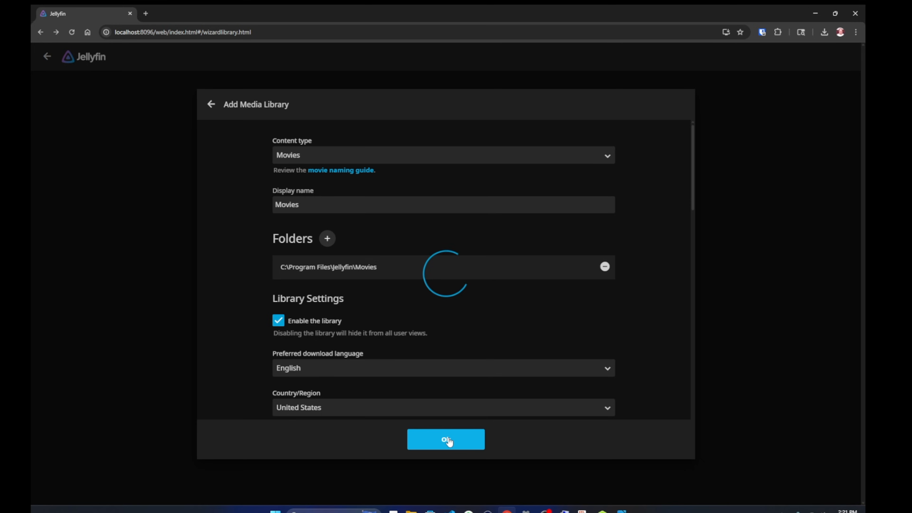
click(445, 438)
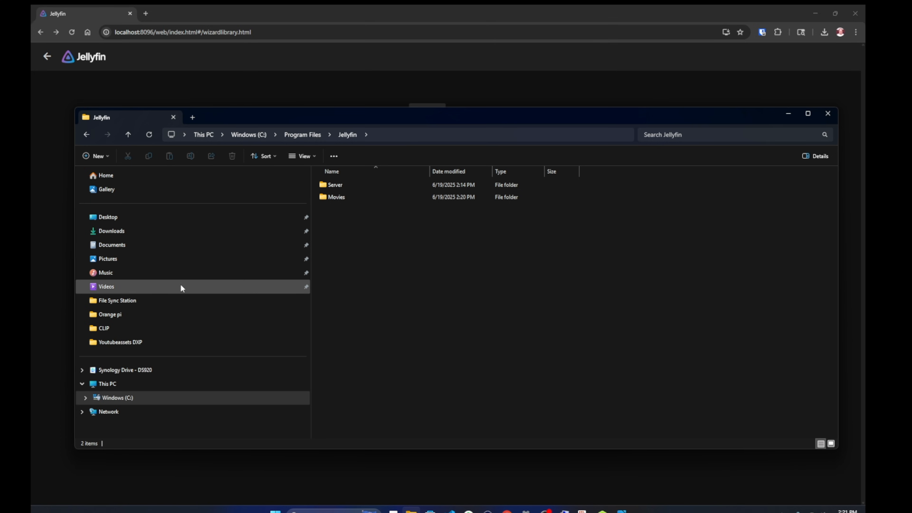
mouse_move(119, 188)
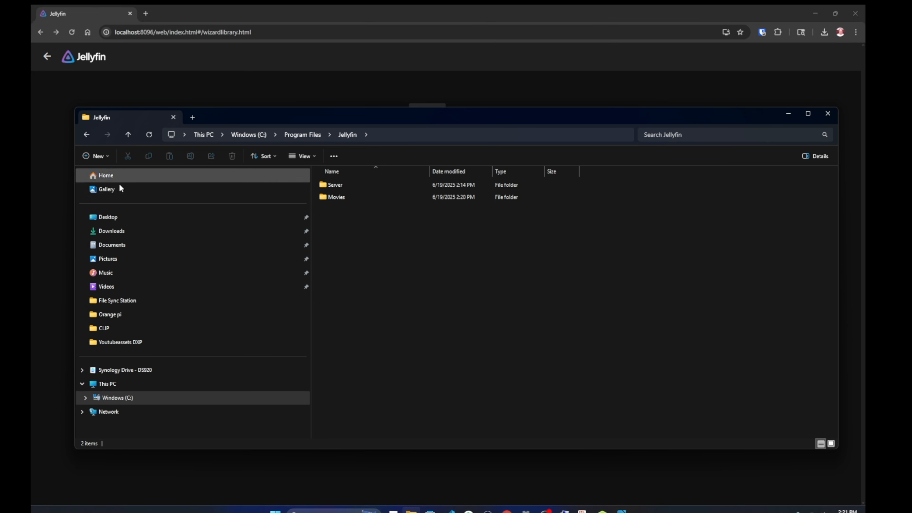
Copy the movie from the desktop Youtubeassets DXP folder toward the Jellyfin program folder's Movies
click(108, 217)
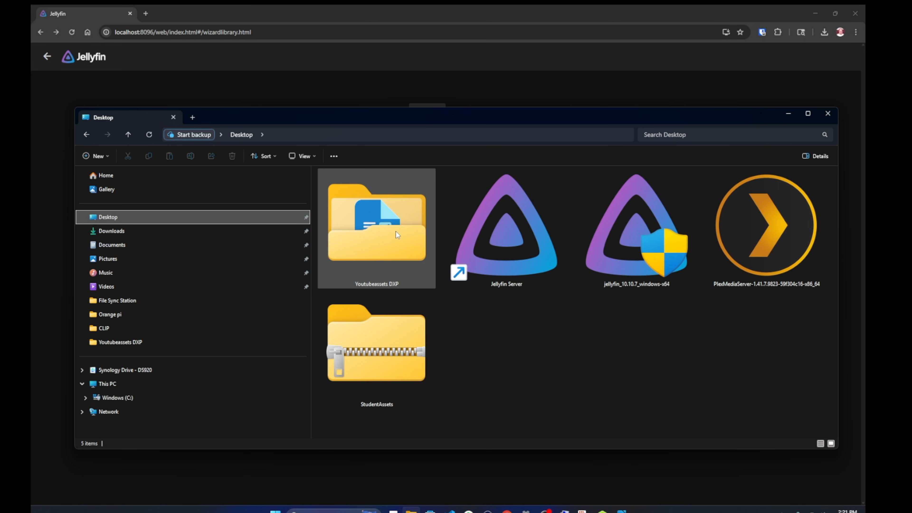
double_click(375, 221)
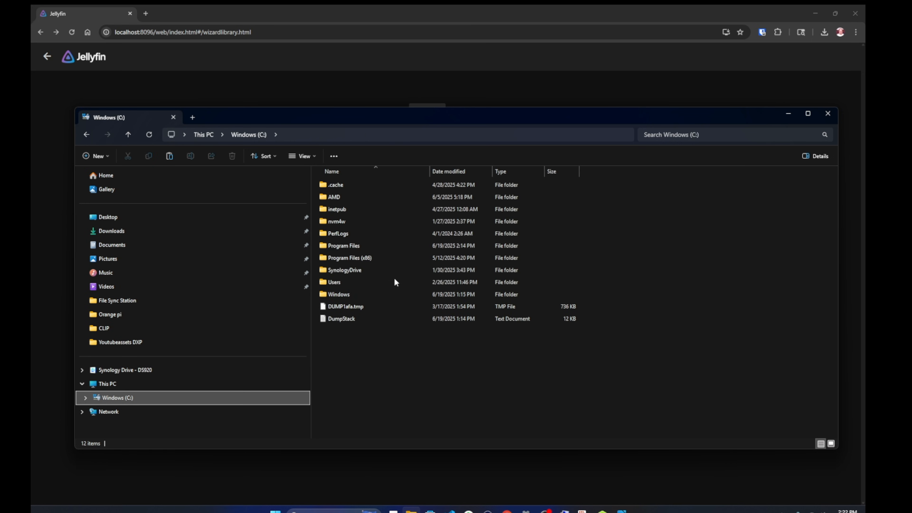
double_click(343, 245)
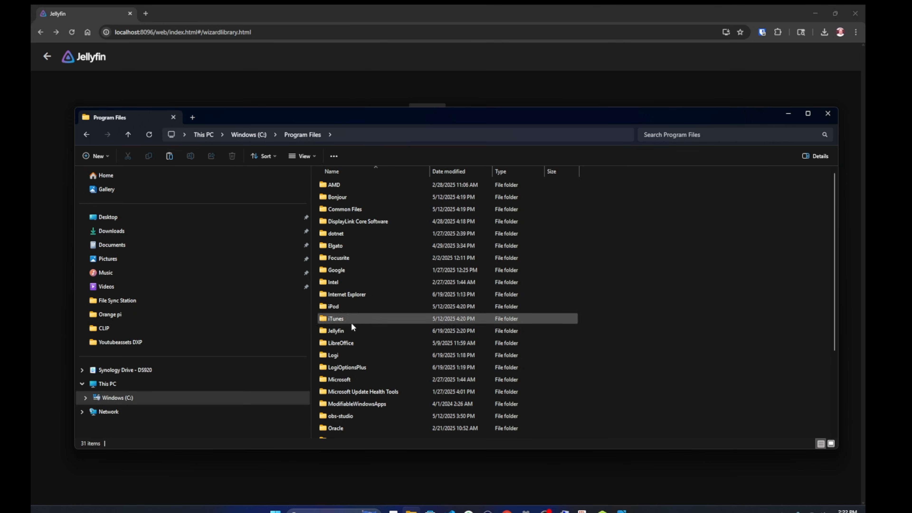
double_click(335, 330)
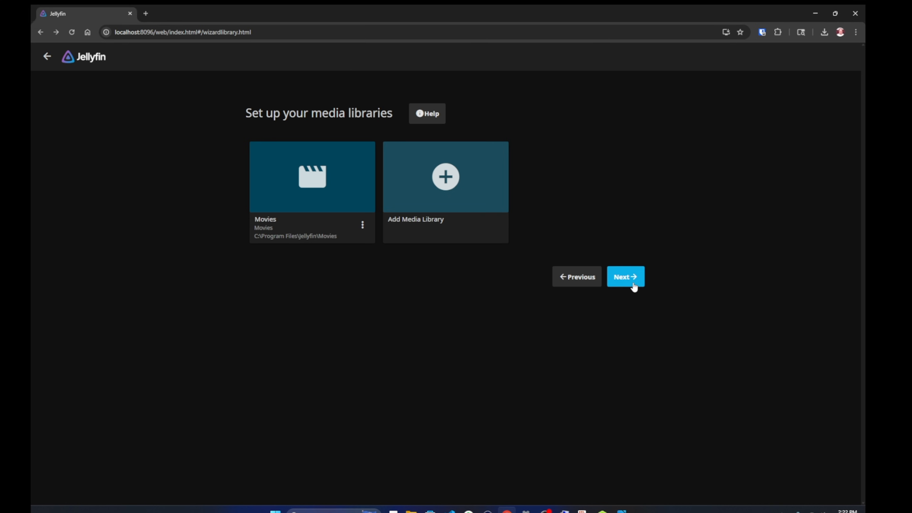
Accept metadata language defaults, set the remote connections option, and finish the wizard to the home page
click(625, 277)
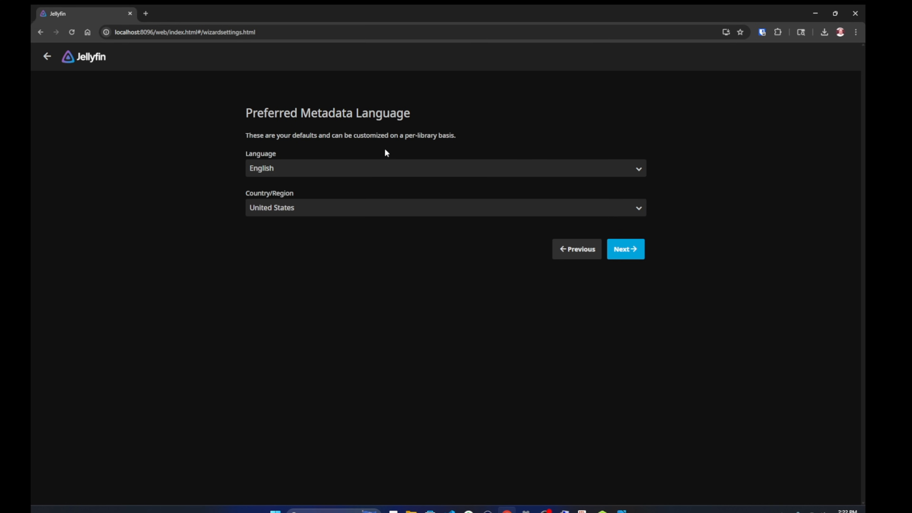
click(624, 248)
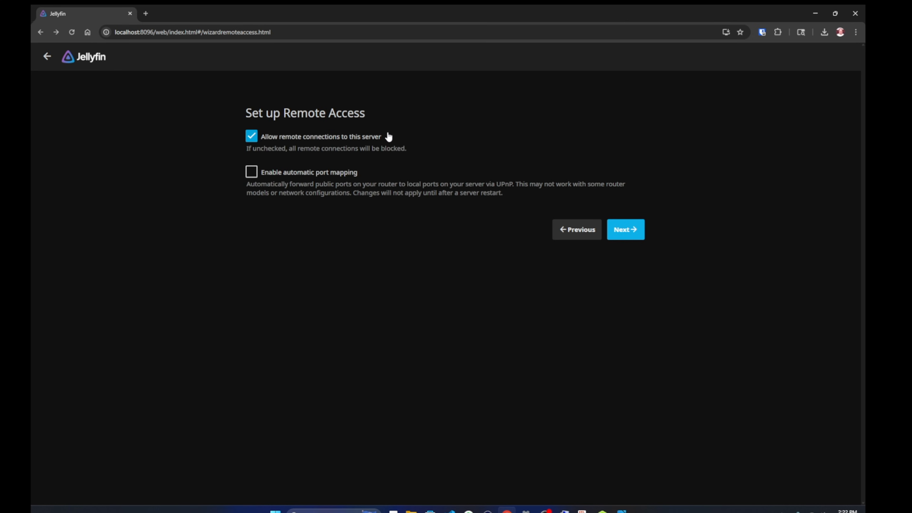
click(251, 136)
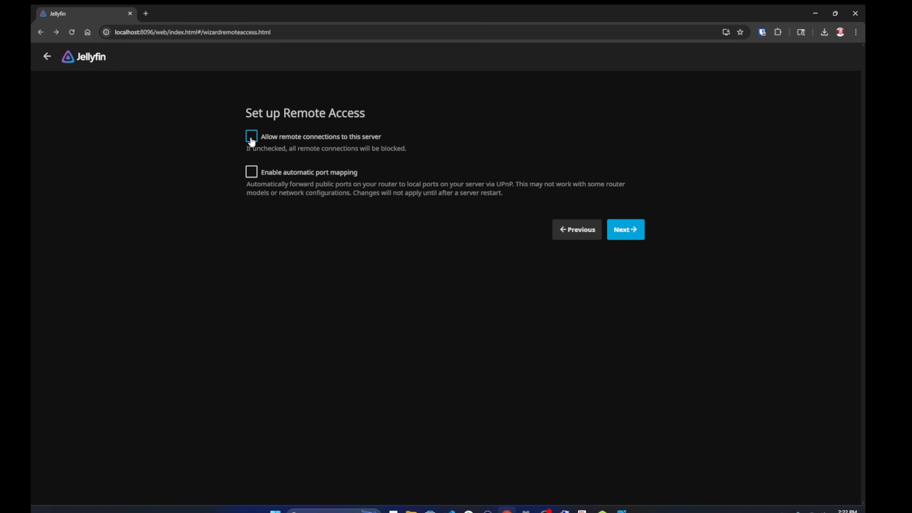
click(251, 136)
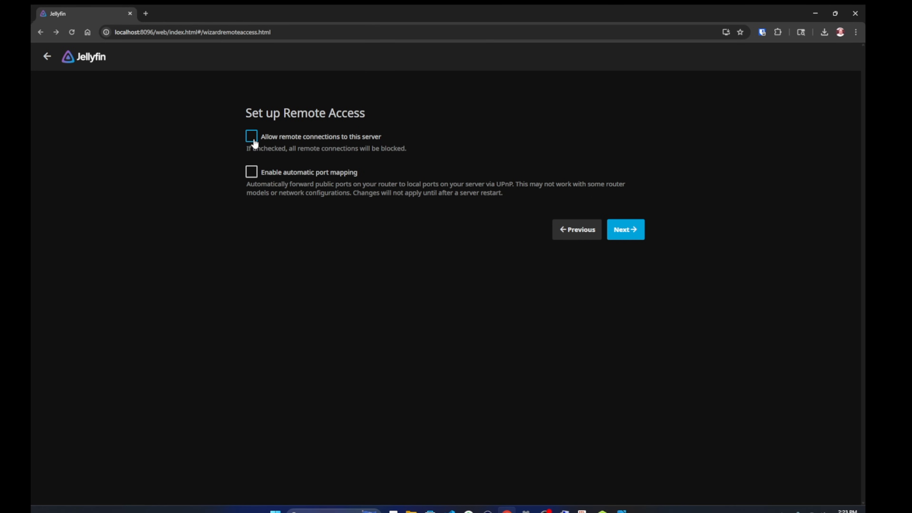
click(625, 229)
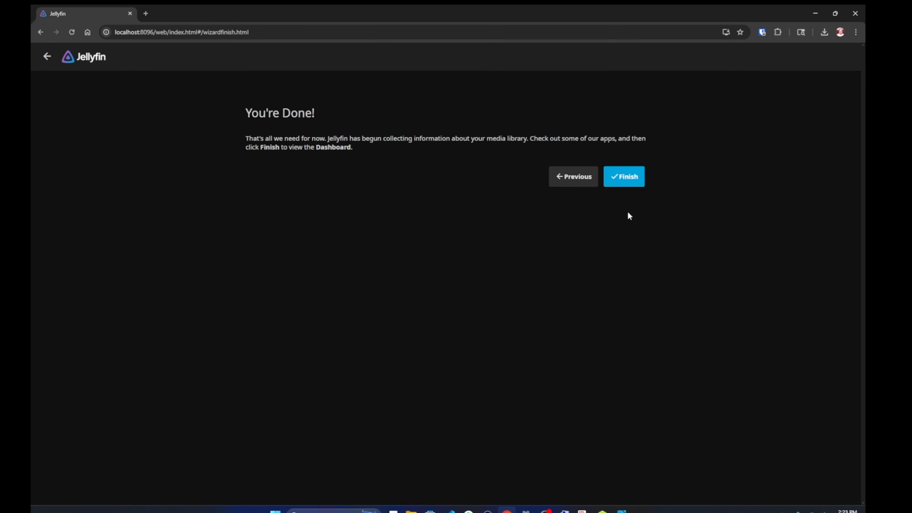
click(624, 176)
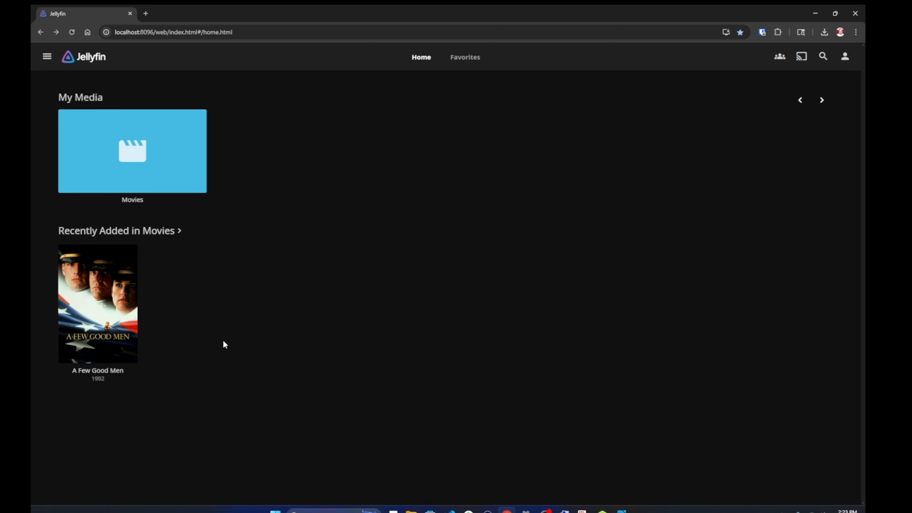
right_click(97, 302)
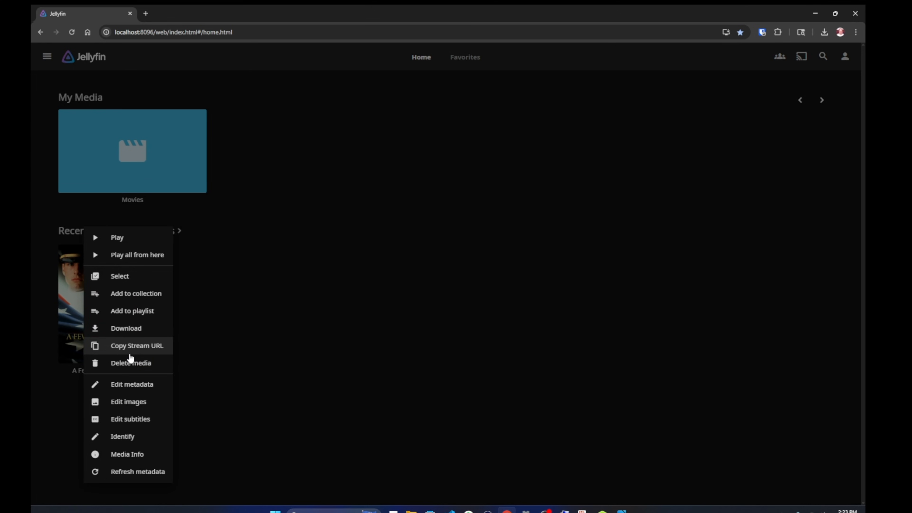
mouse_move(132, 401)
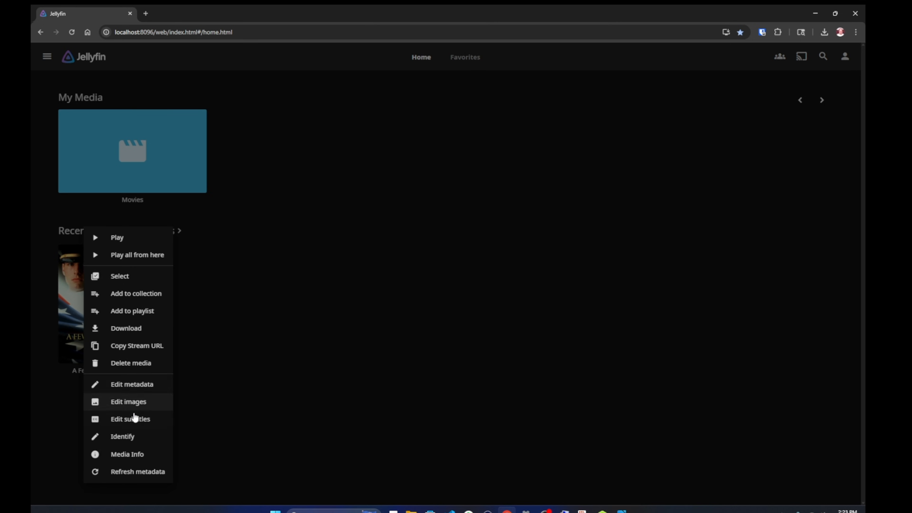
click(122, 436)
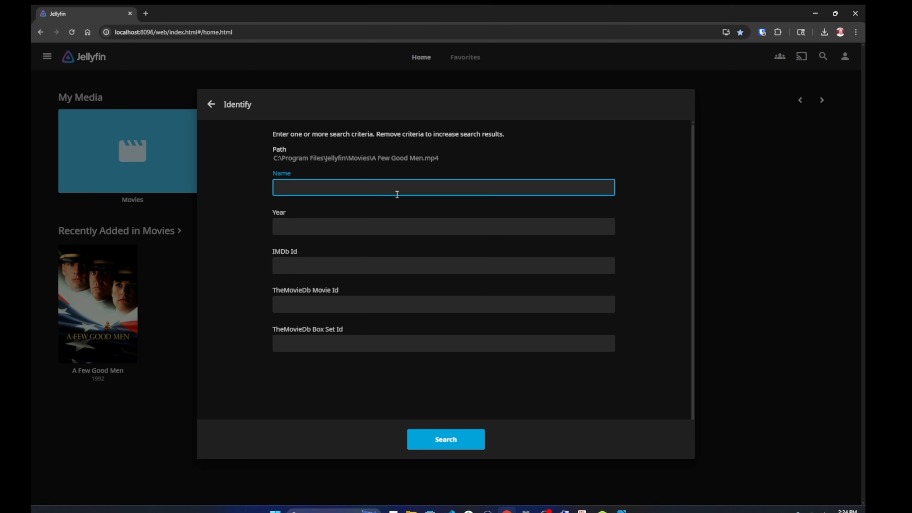
mouse_move(359, 266)
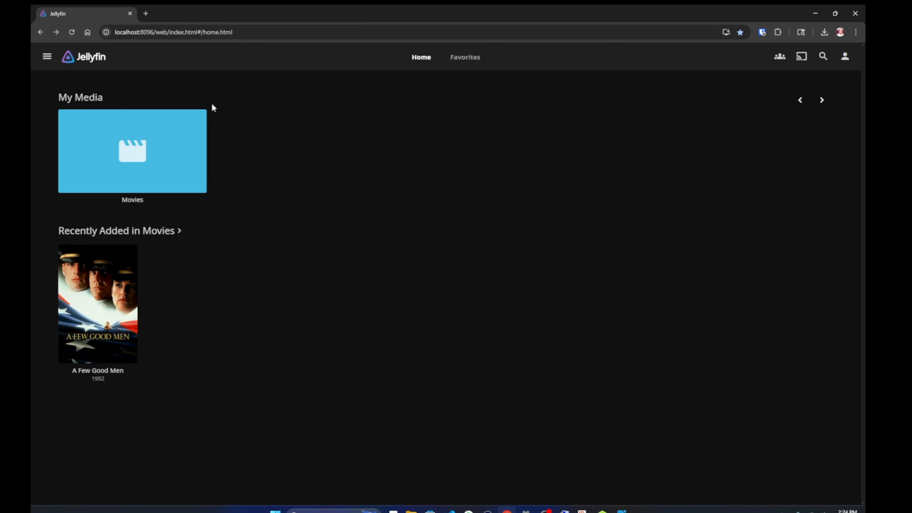
right_click(97, 303)
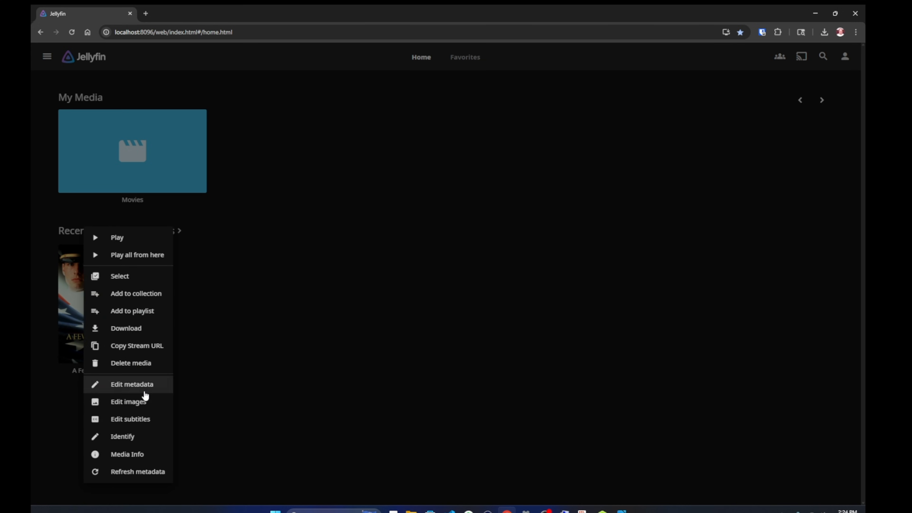
mouse_move(128, 401)
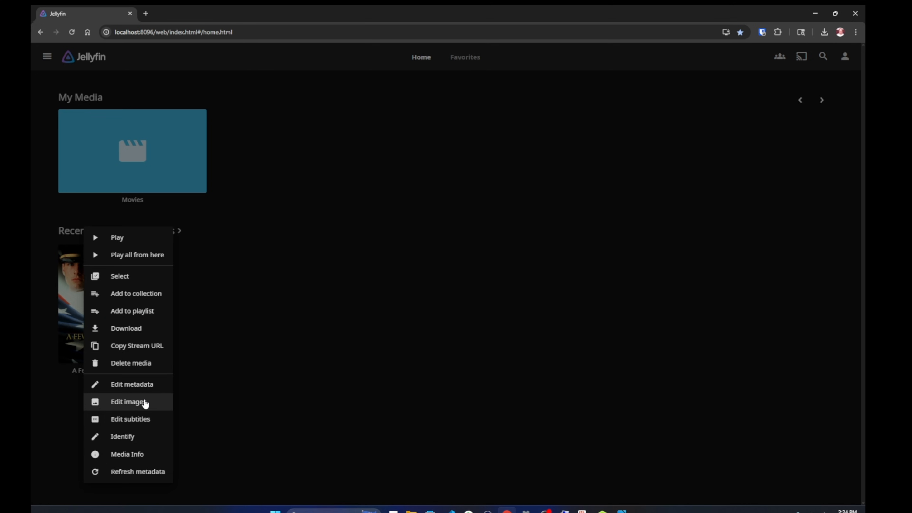
mouse_move(144, 311)
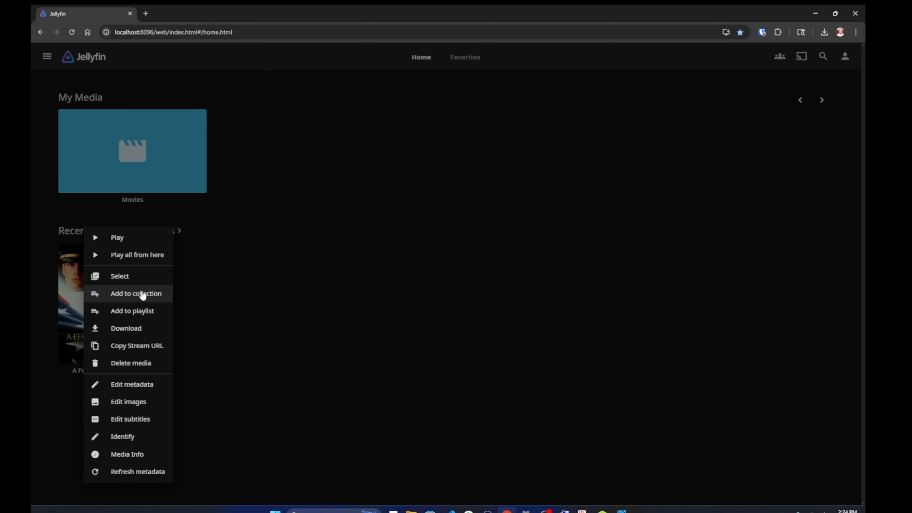
mouse_move(228, 280)
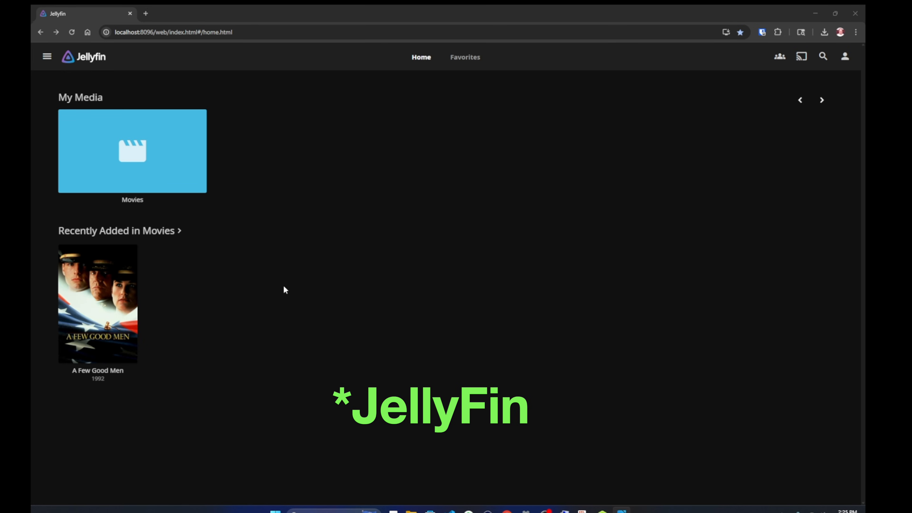
mouse_move(194, 322)
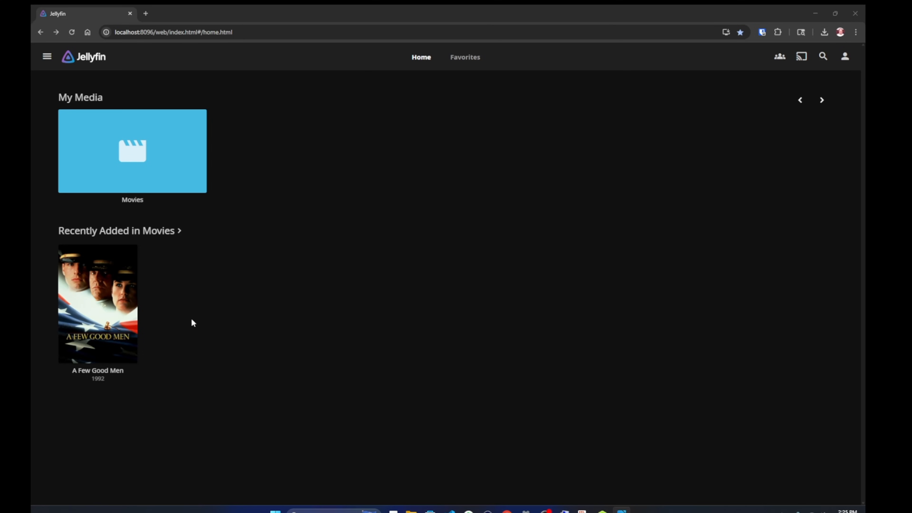
mouse_move(198, 181)
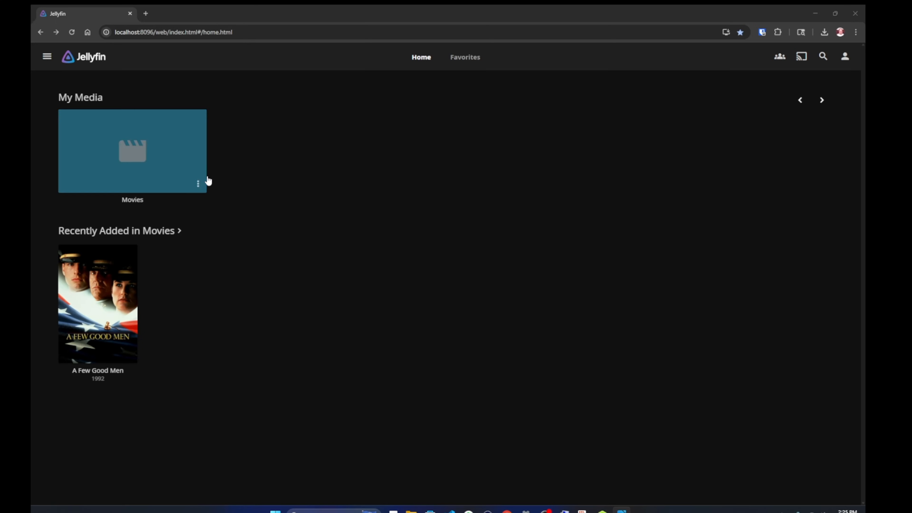
click(145, 12)
text(emby.media)
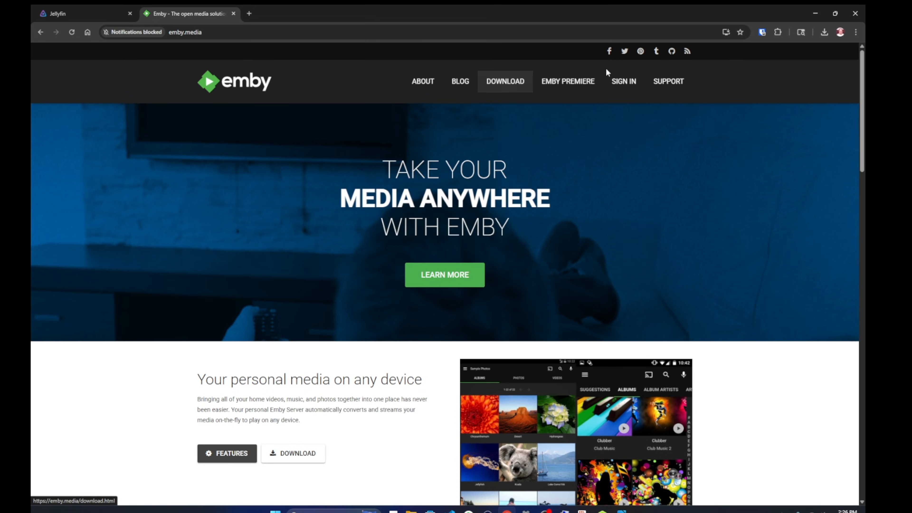
mouse_move(554, 240)
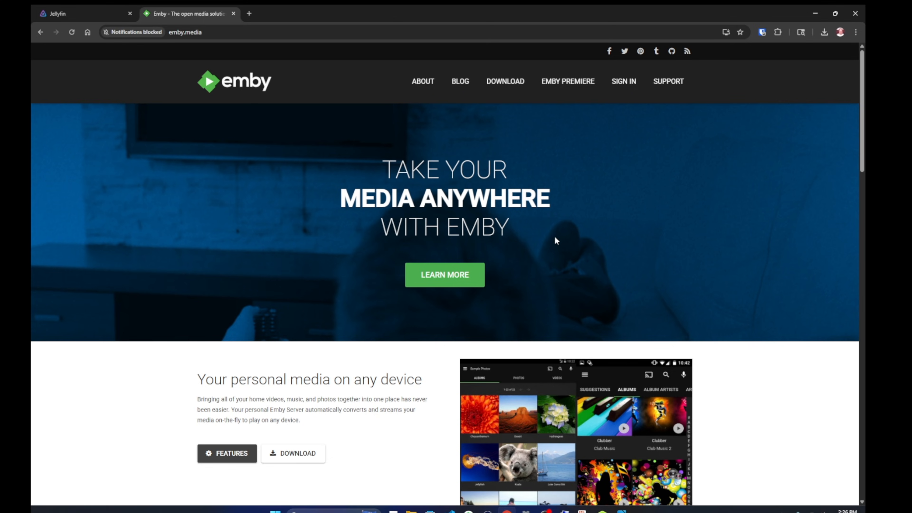
Download the Emby Server Windows setup.exe from emby.media to the desktop and run it
click(504, 81)
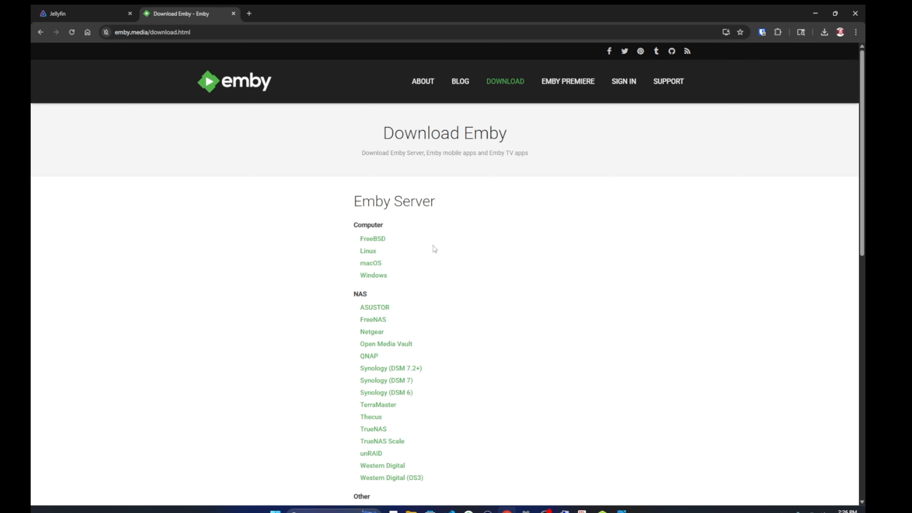
mouse_move(417, 249)
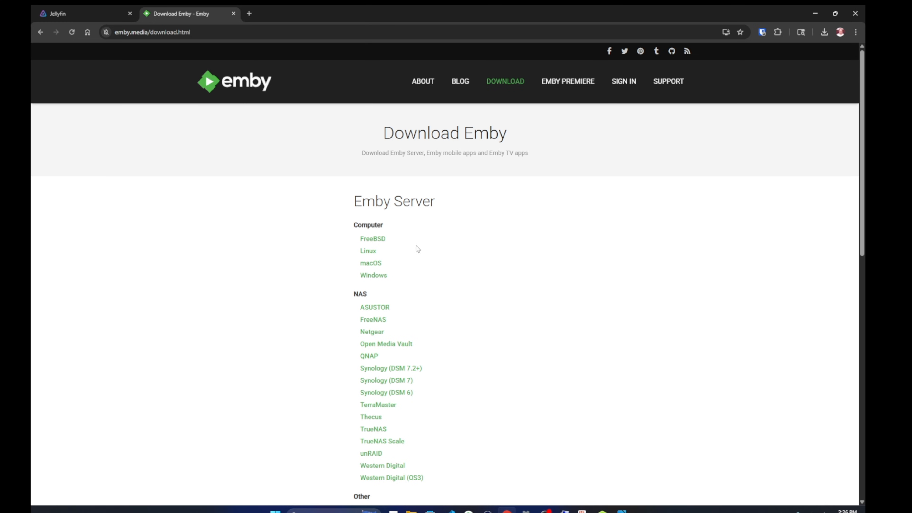
mouse_move(437, 258)
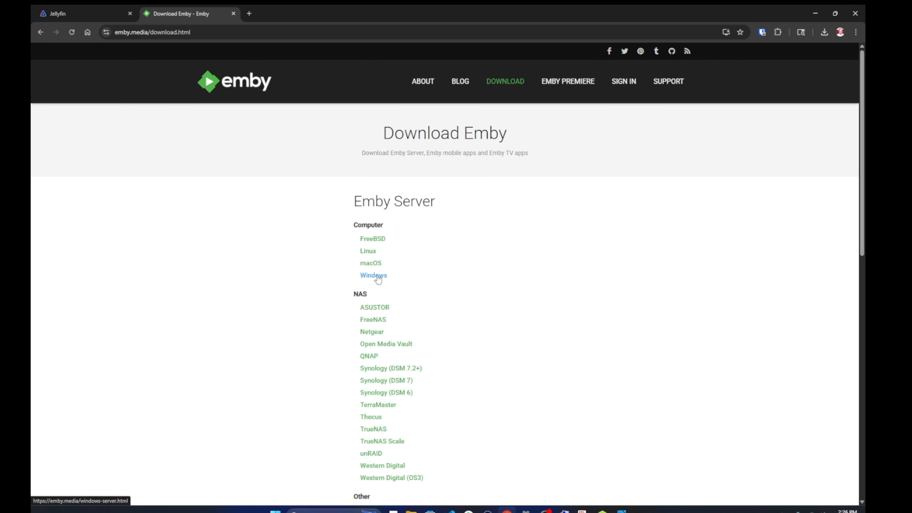
click(373, 275)
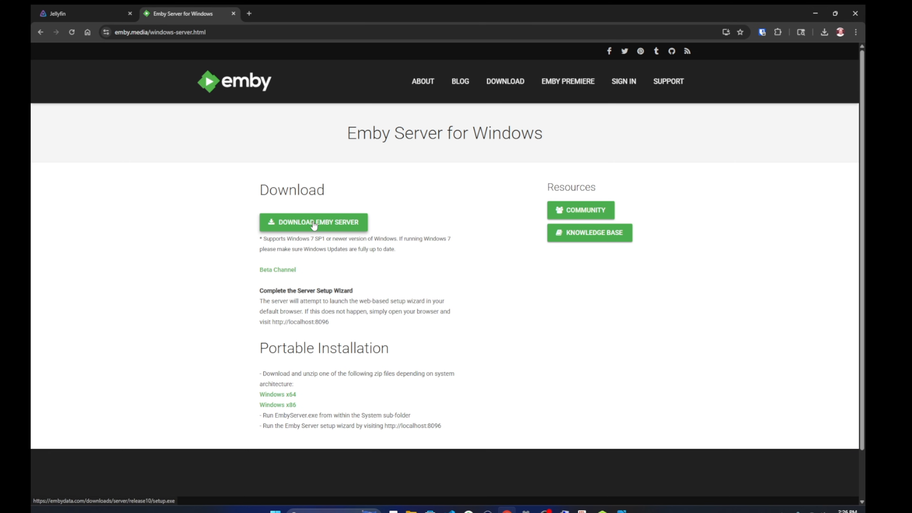
click(312, 222)
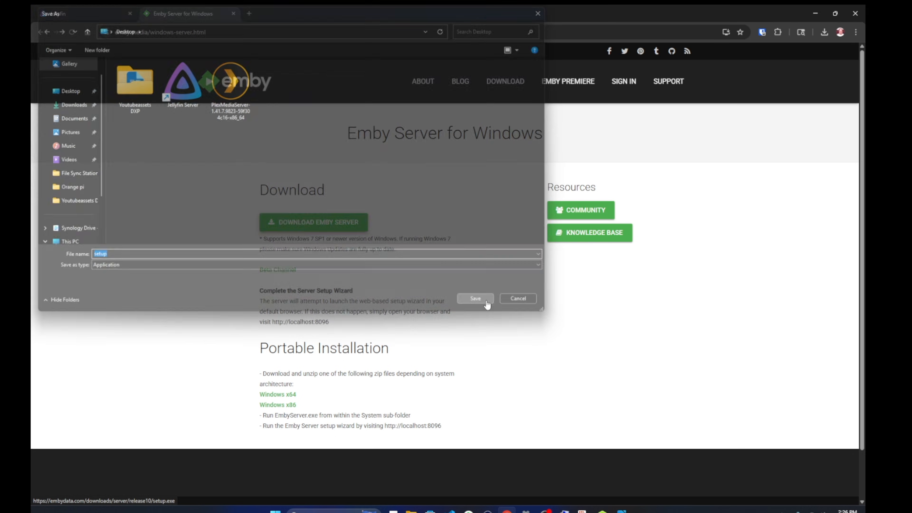
click(474, 299)
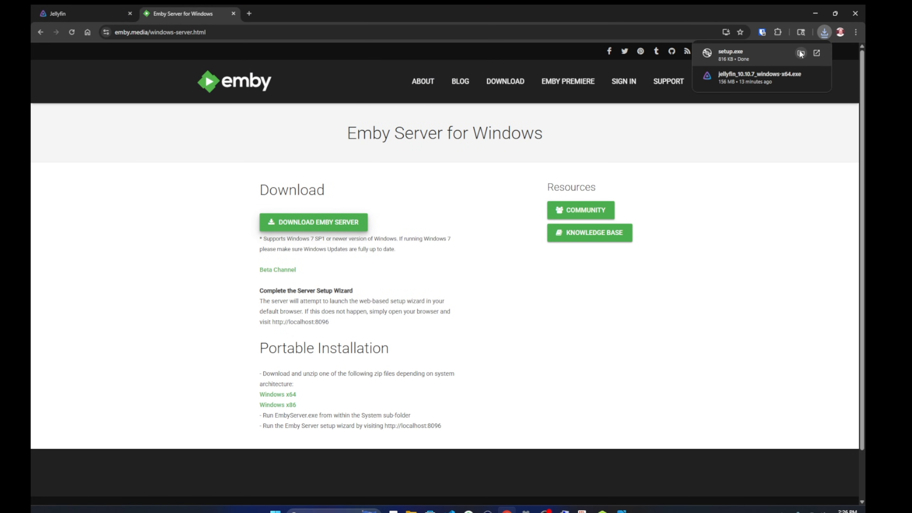
click(312, 222)
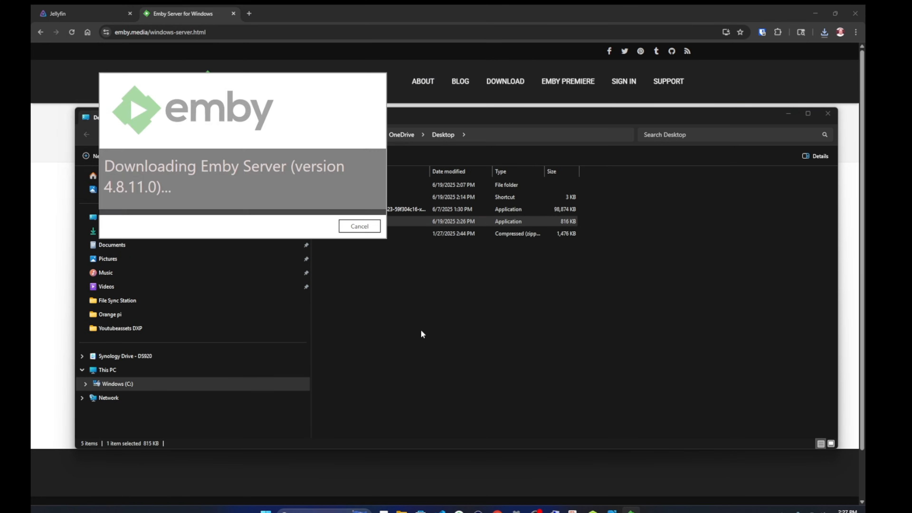
mouse_move(387, 113)
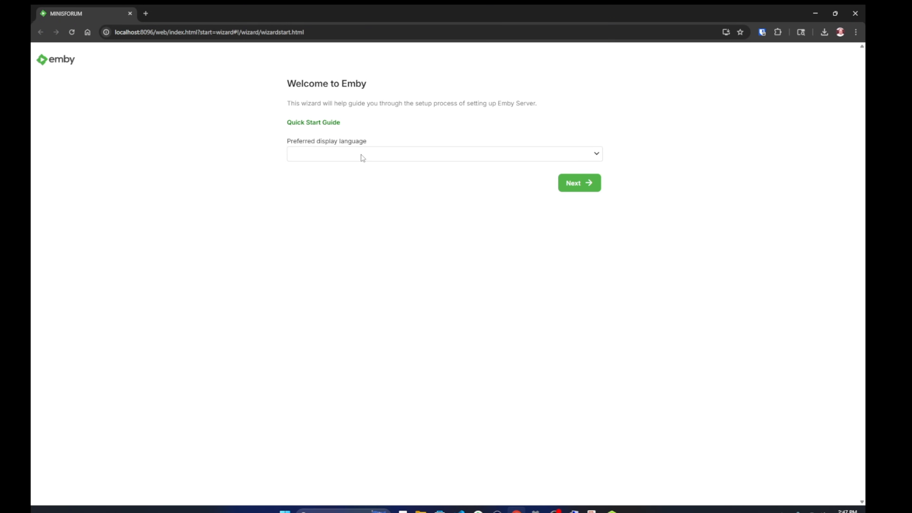
Pick the display language and continue past the account and library setup steps
click(443, 153)
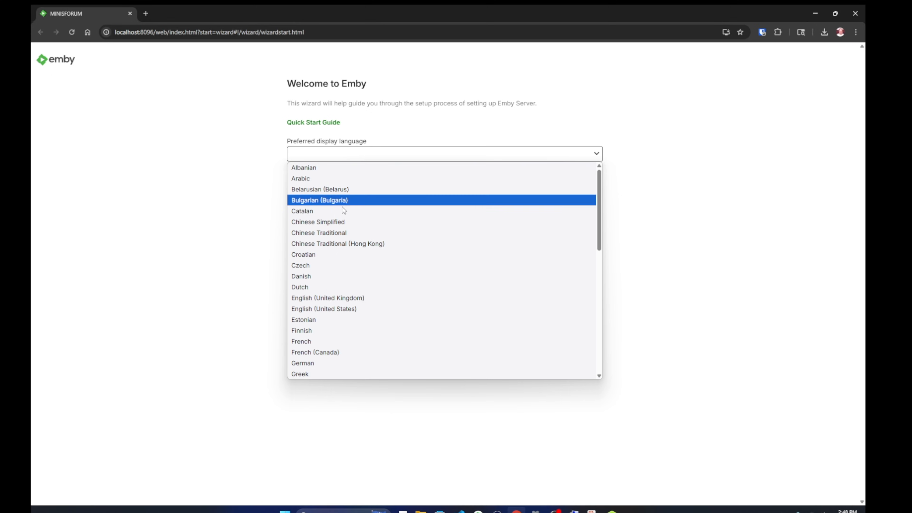
click(324, 308)
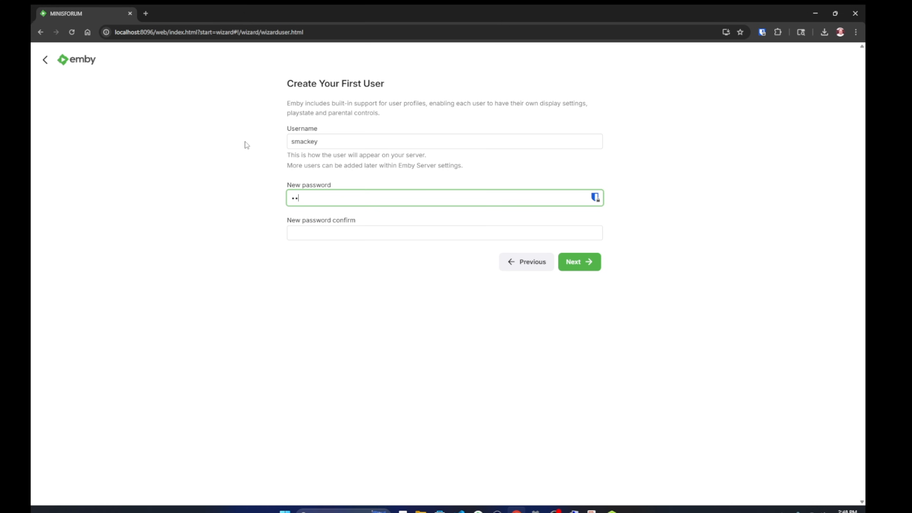
click(578, 262)
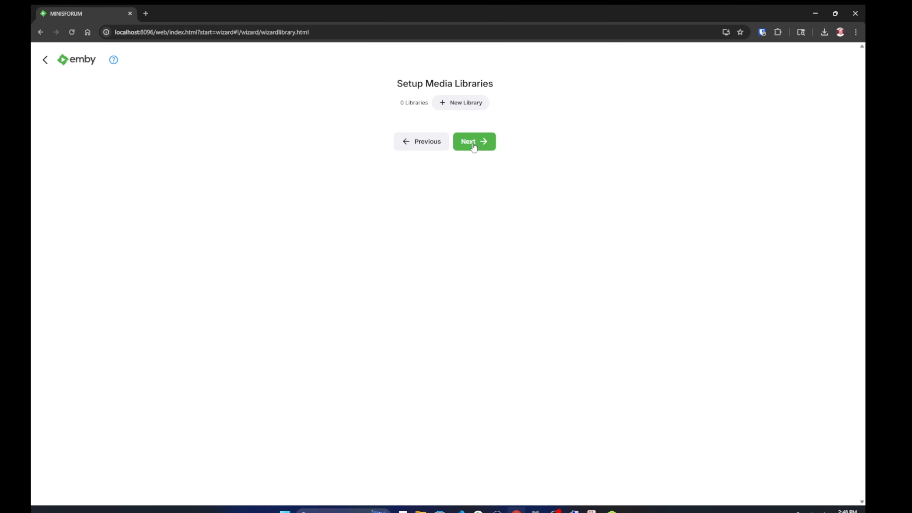
click(474, 141)
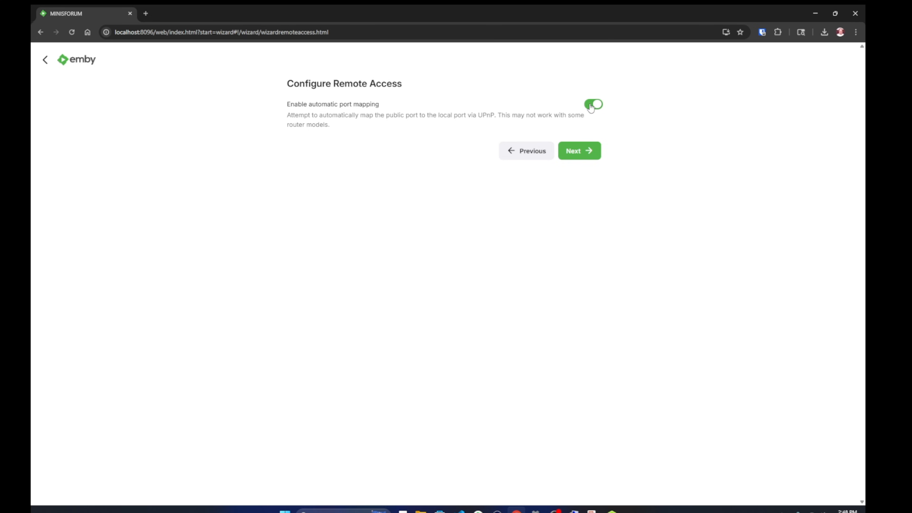
click(578, 151)
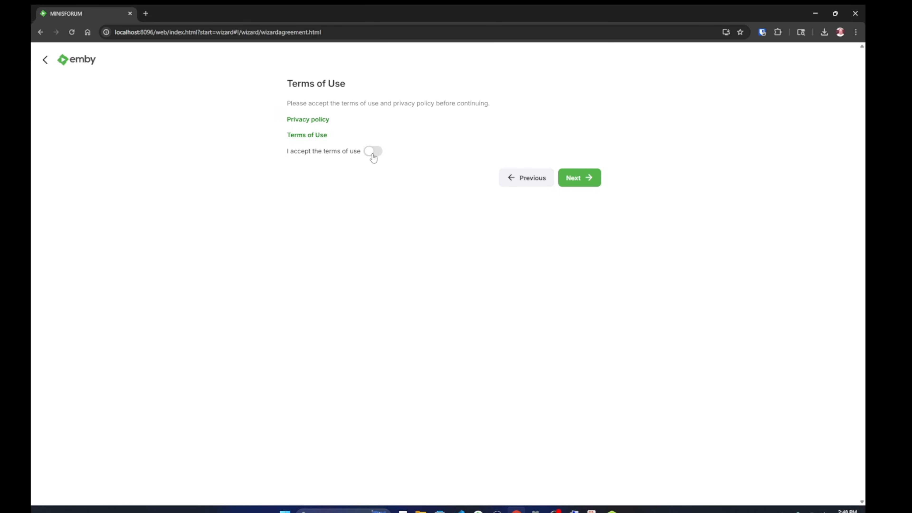
Accept the terms, finish the wizard, and sign in to the MINISFORUM server with the password
click(578, 177)
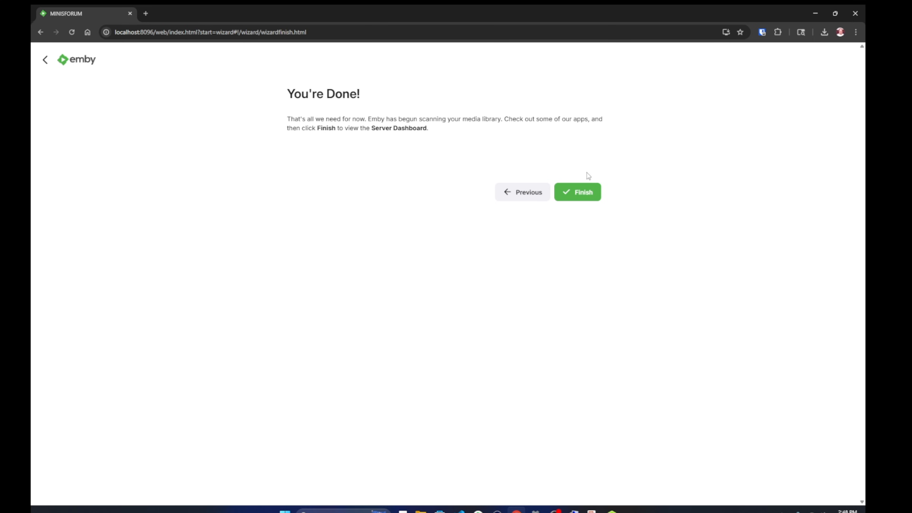
click(576, 192)
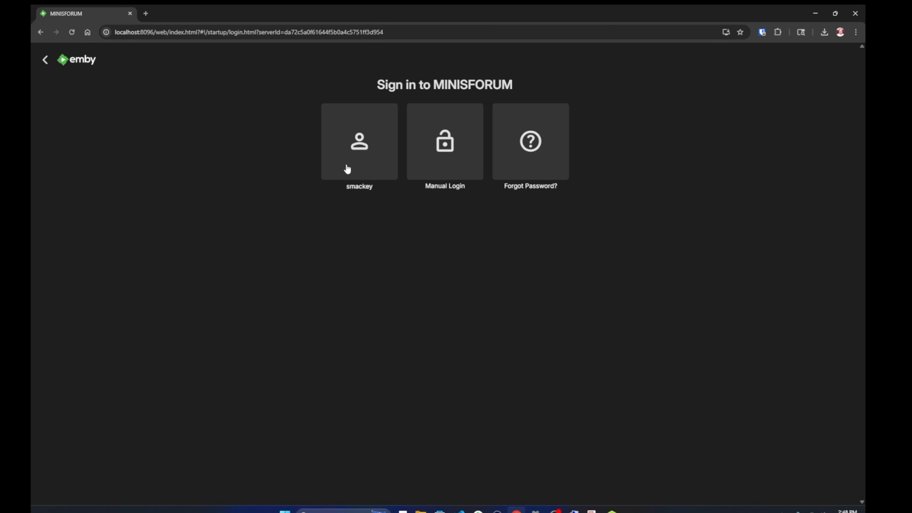
click(359, 141)
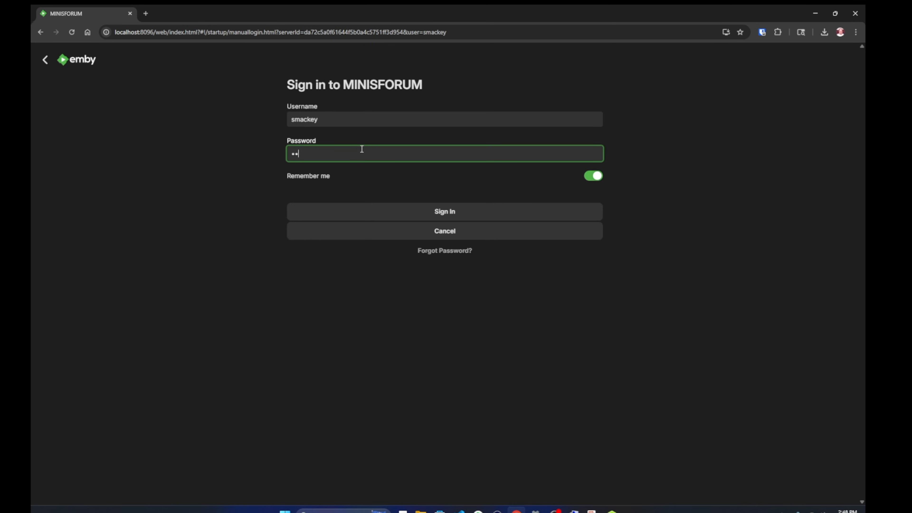
click(444, 211)
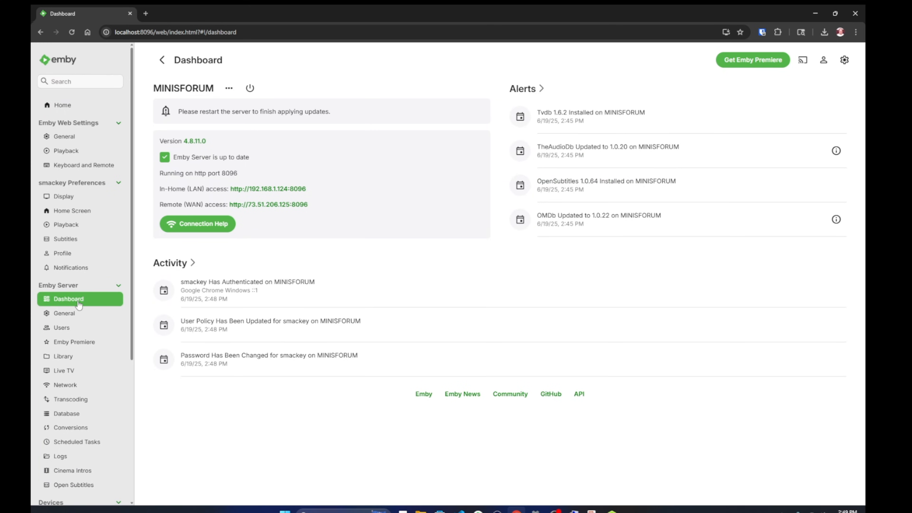
Start a new Emby library of type Movies with English as the metadata language
click(62, 355)
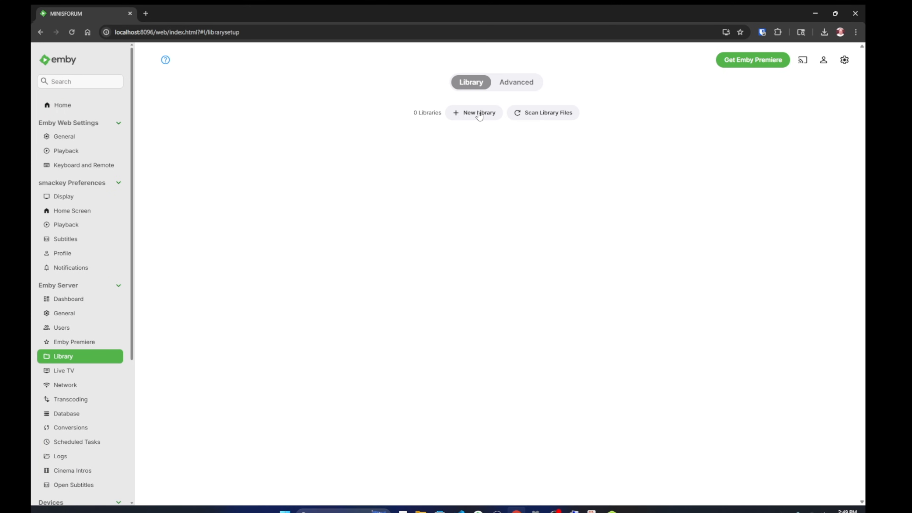
click(473, 112)
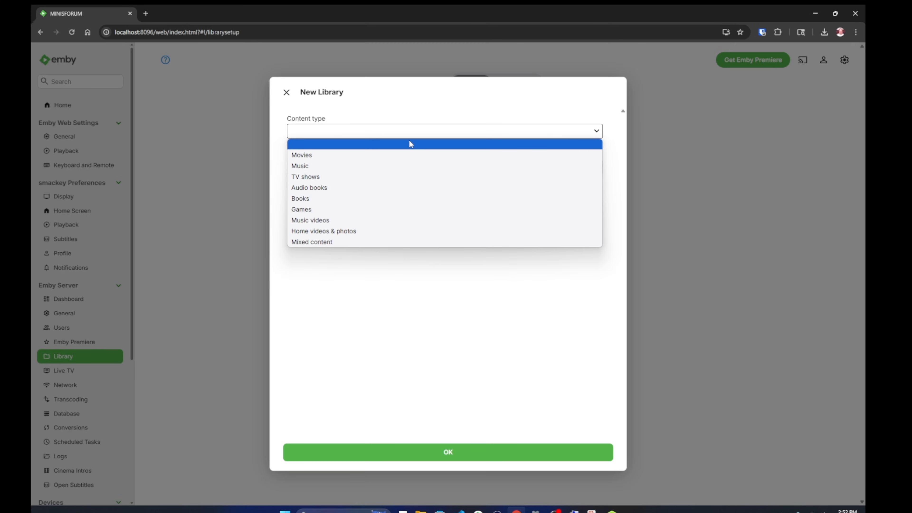
click(301, 155)
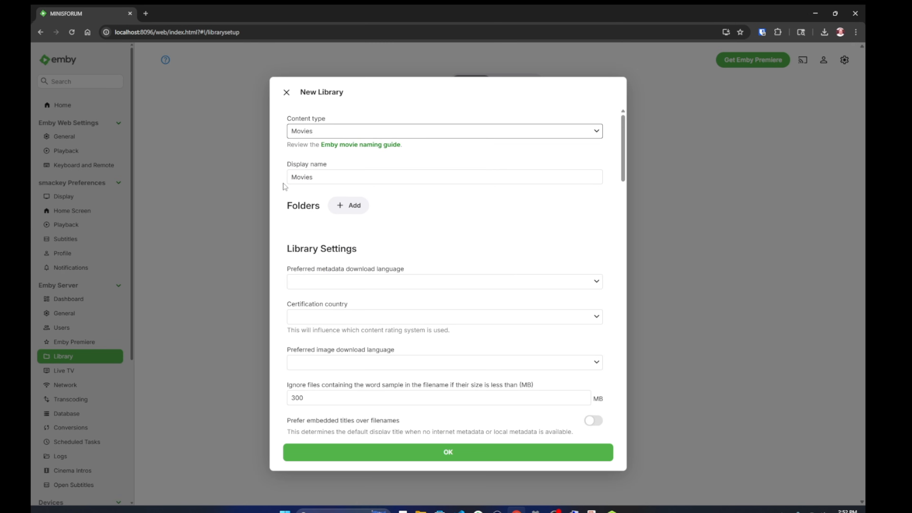
mouse_move(459, 217)
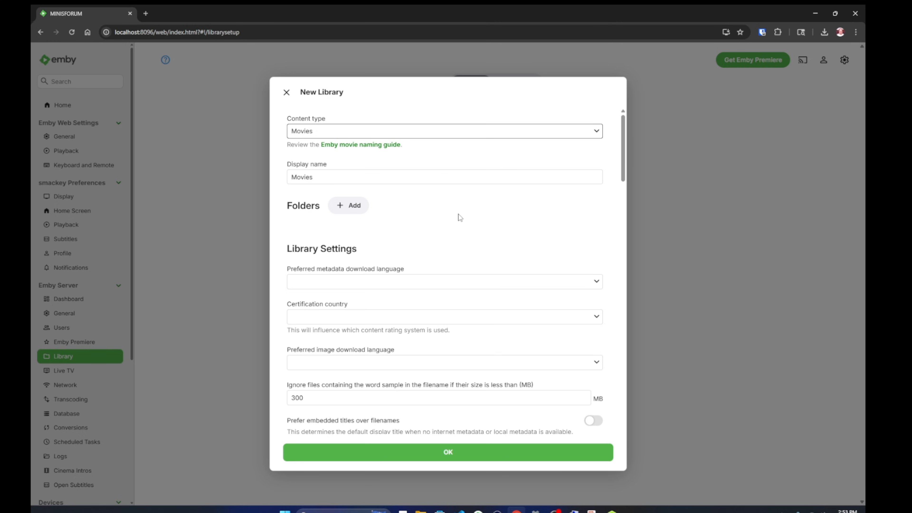
mouse_move(597, 282)
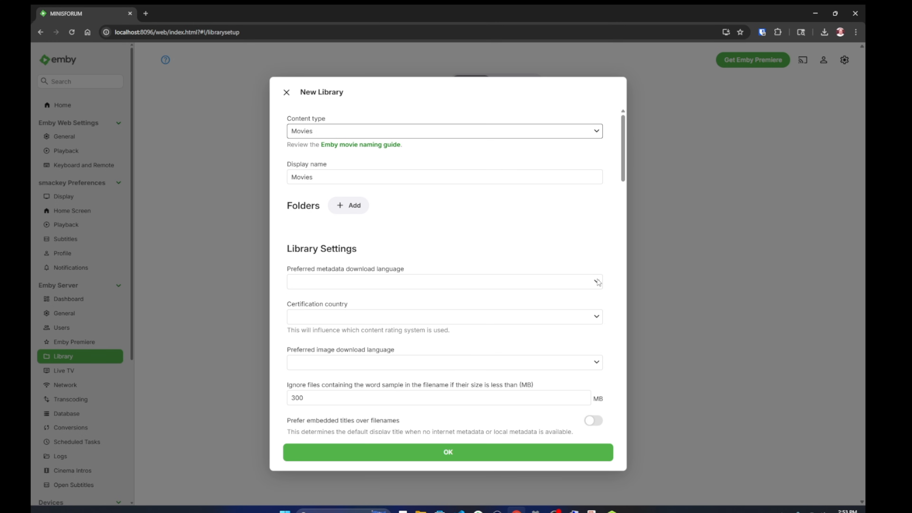
click(443, 281)
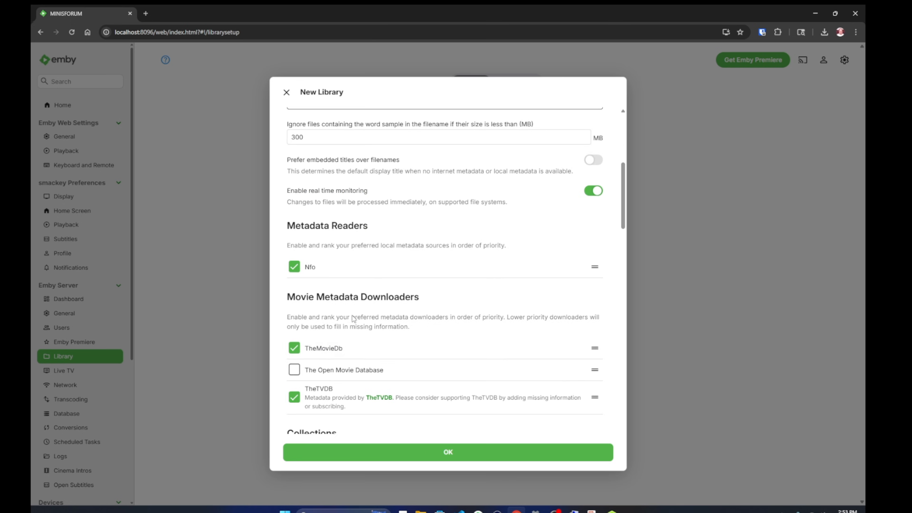
Enable The Open Movie Database and collection import, add the Desktop\Emby folder, and create the library
click(293, 369)
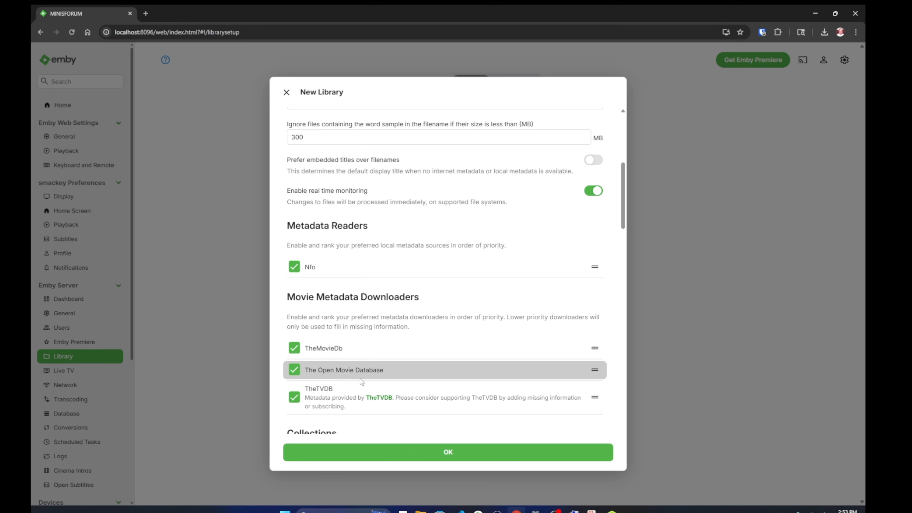
scroll(down, 3)
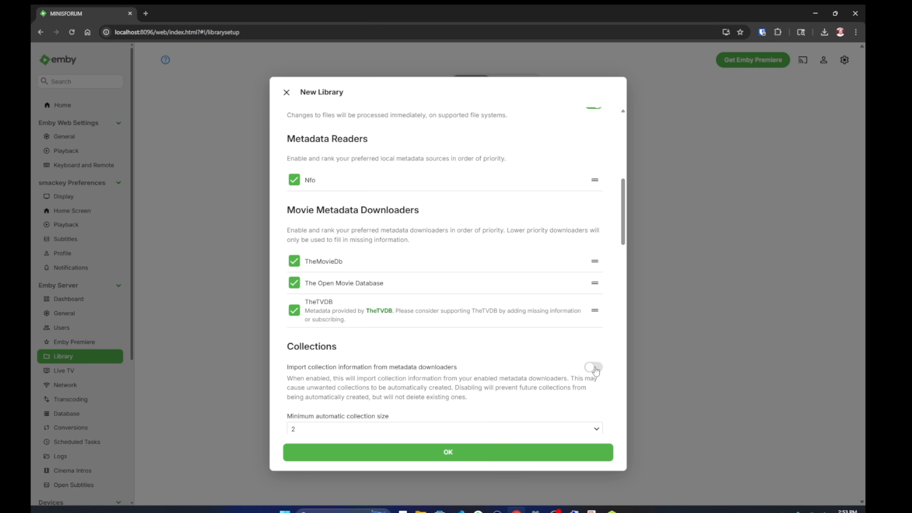
click(593, 367)
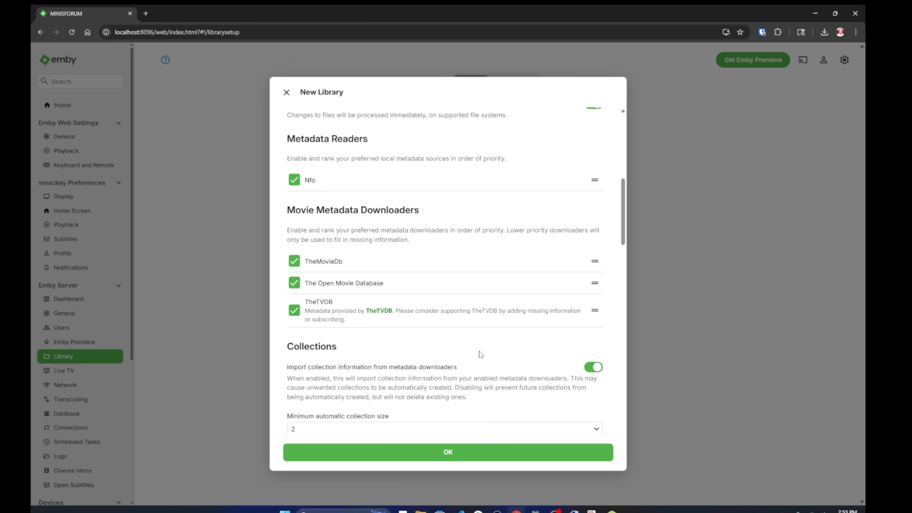
scroll(down, 3)
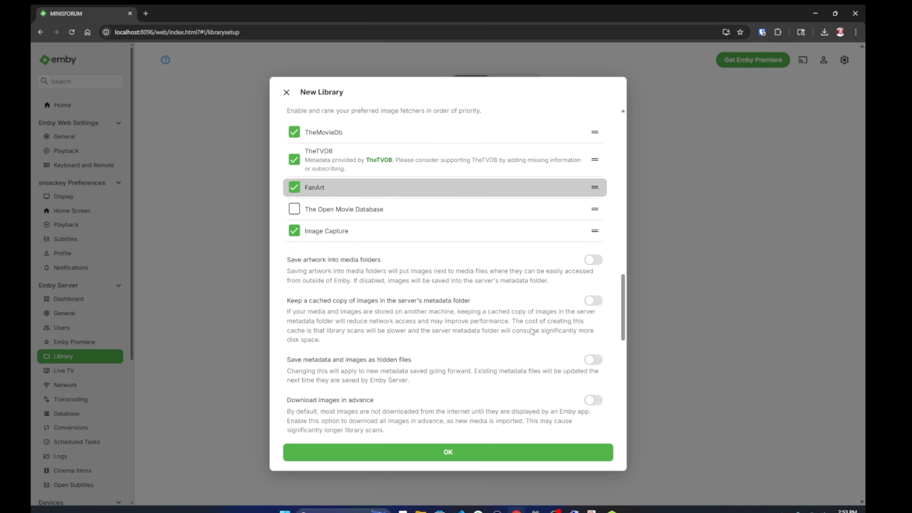
mouse_move(444, 452)
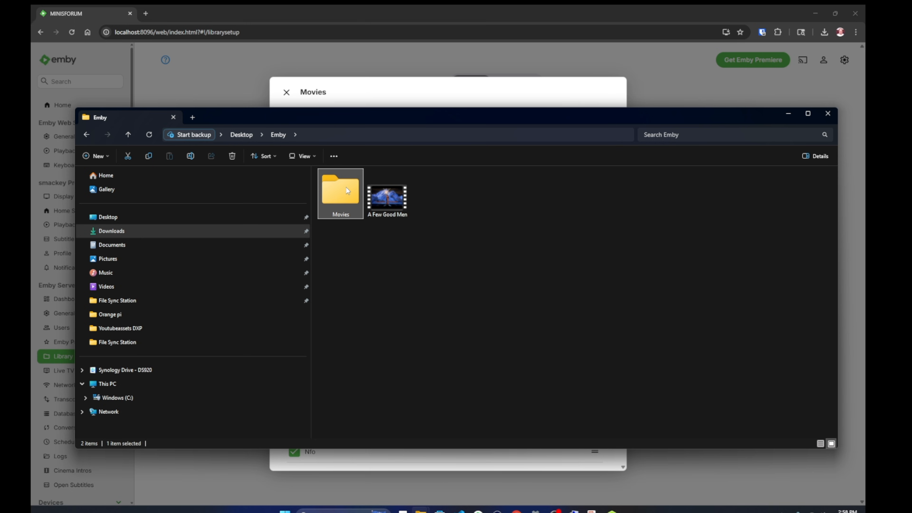
click(386, 195)
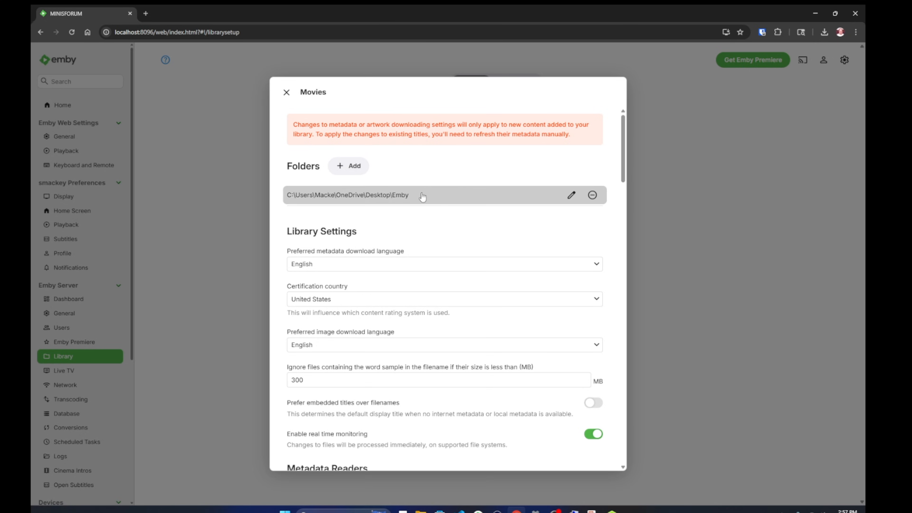
click(286, 91)
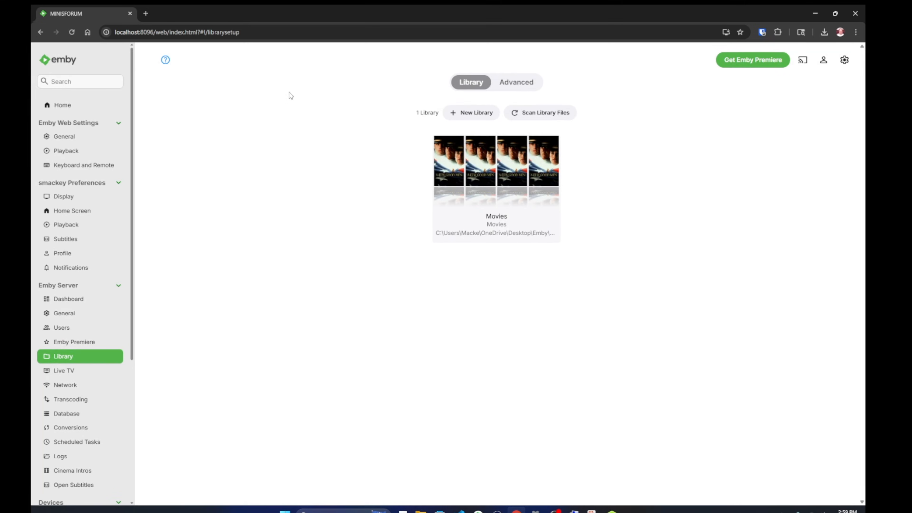
Return to Home showing A Few Good Men (1992), open its Identify dialog and close it
click(48, 83)
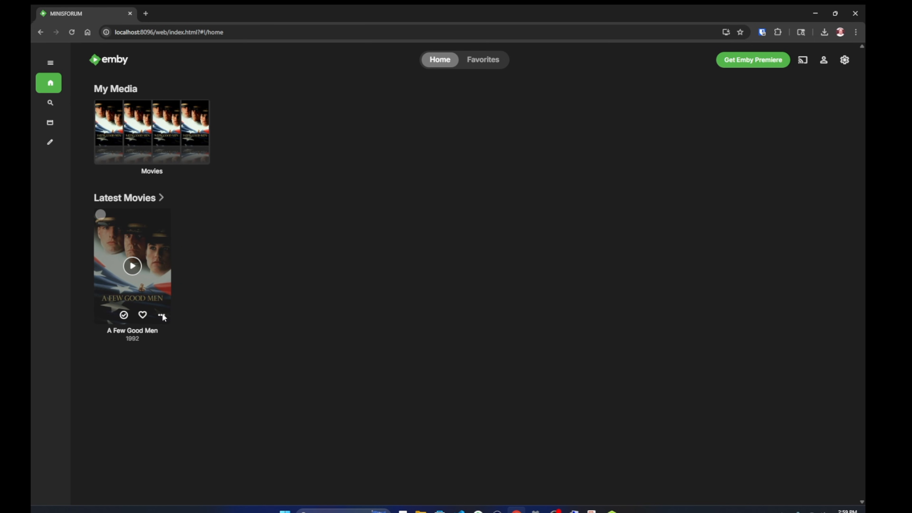
click(163, 315)
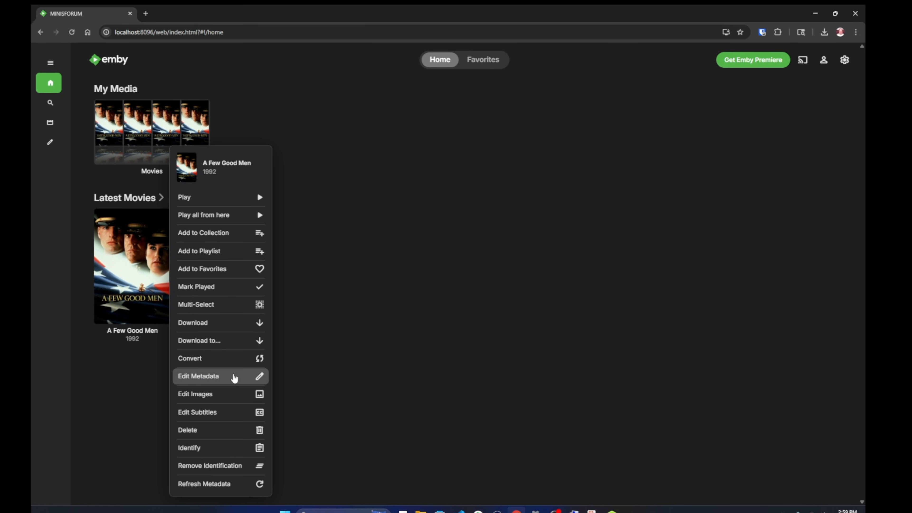
mouse_move(232, 239)
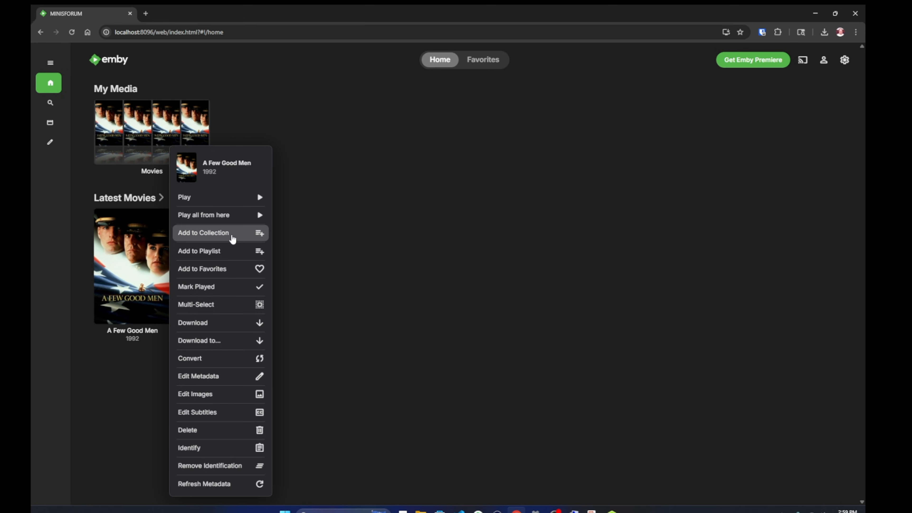
mouse_move(220, 484)
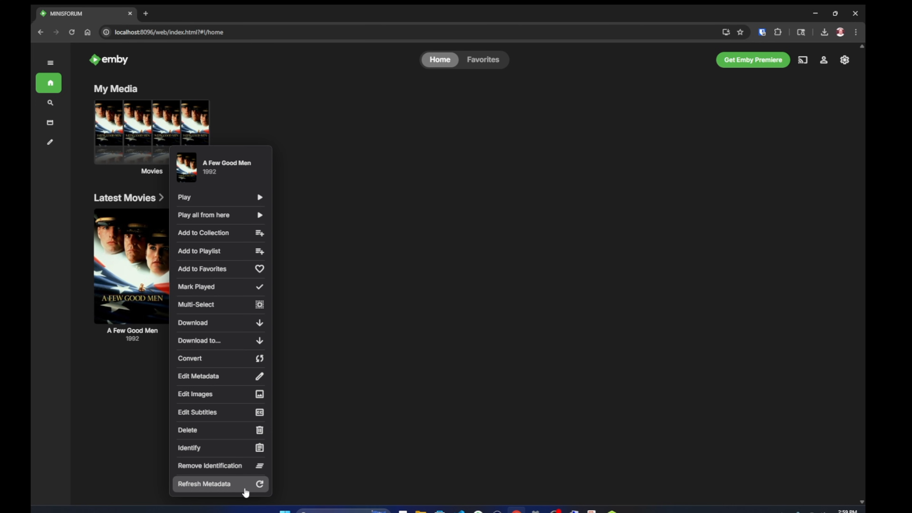
click(188, 447)
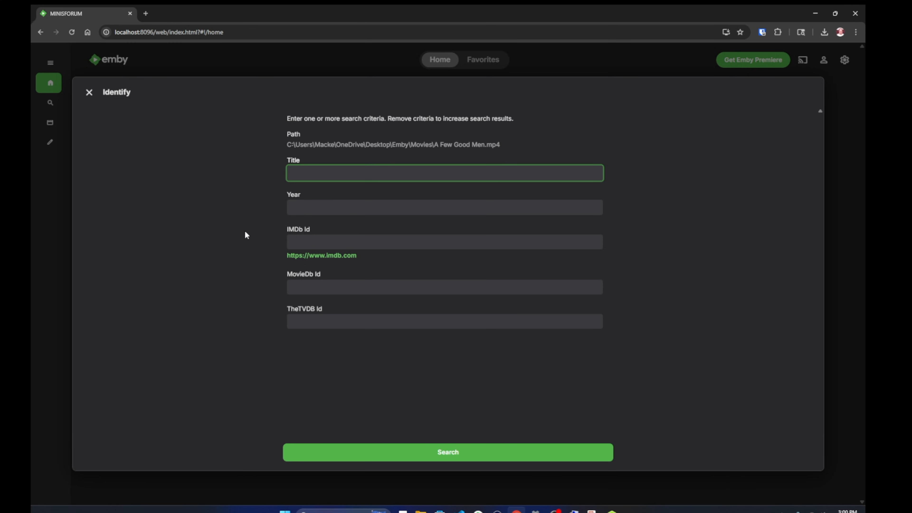
click(88, 93)
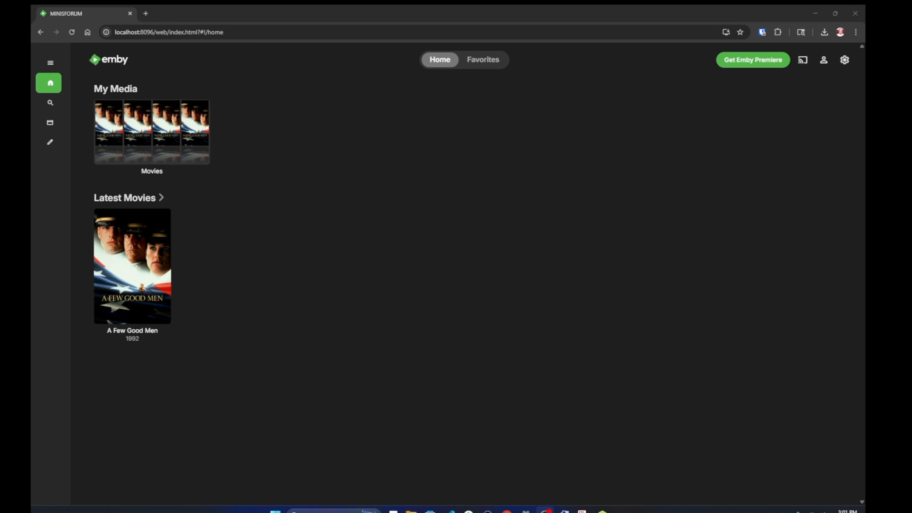
Show the Emby Premiere License Options: Monthly $4.99, 1 Year $54 and Lifetime
click(752, 60)
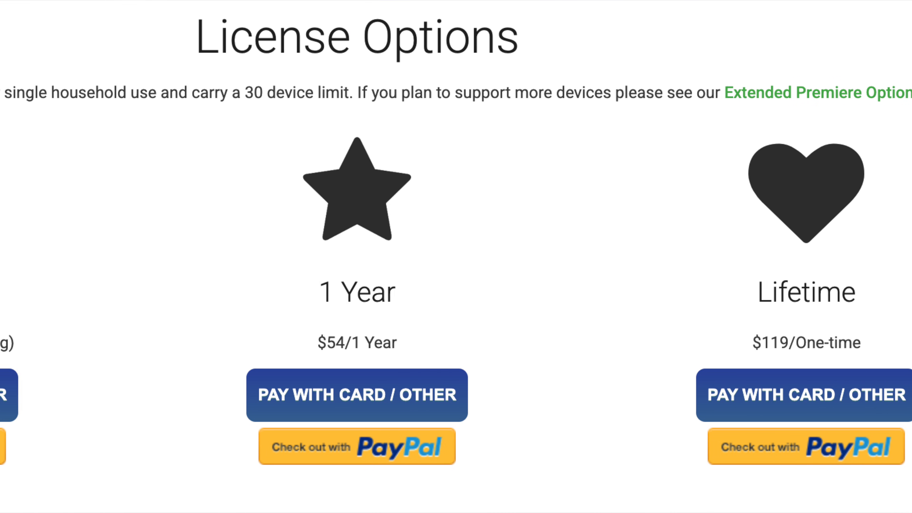
scroll(left, 3)
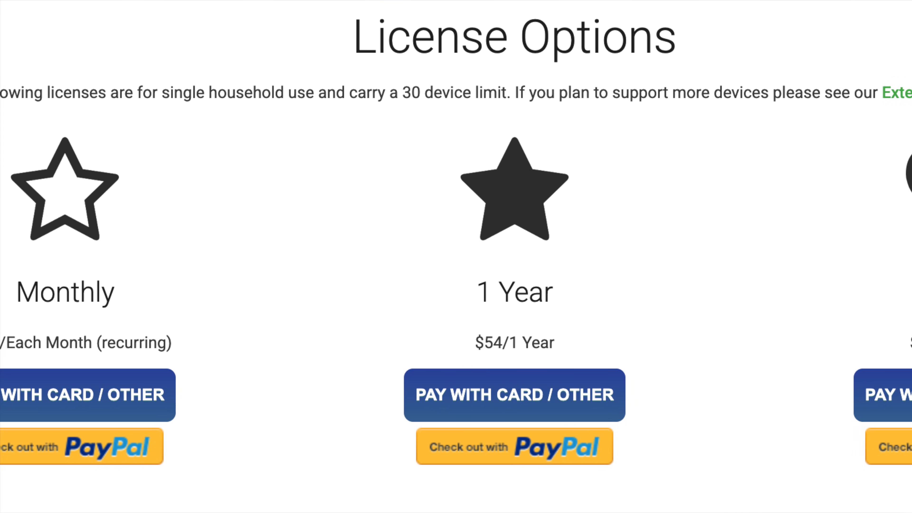
scroll(left, 3)
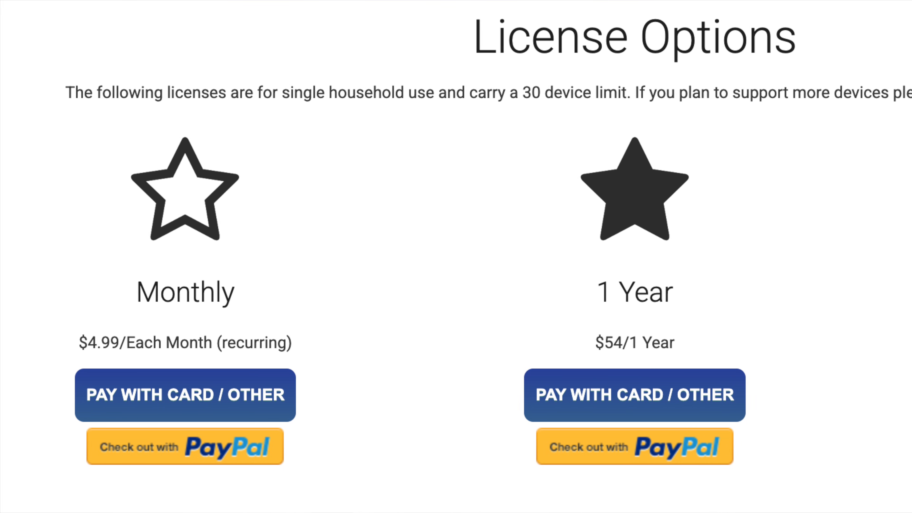